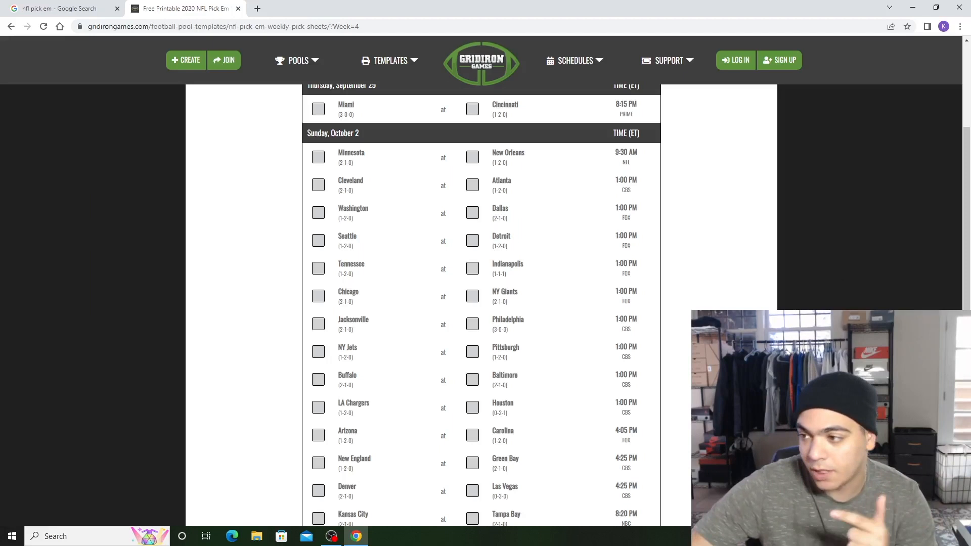
{"action": "mouse_move", "coordinate": [485, 252]}
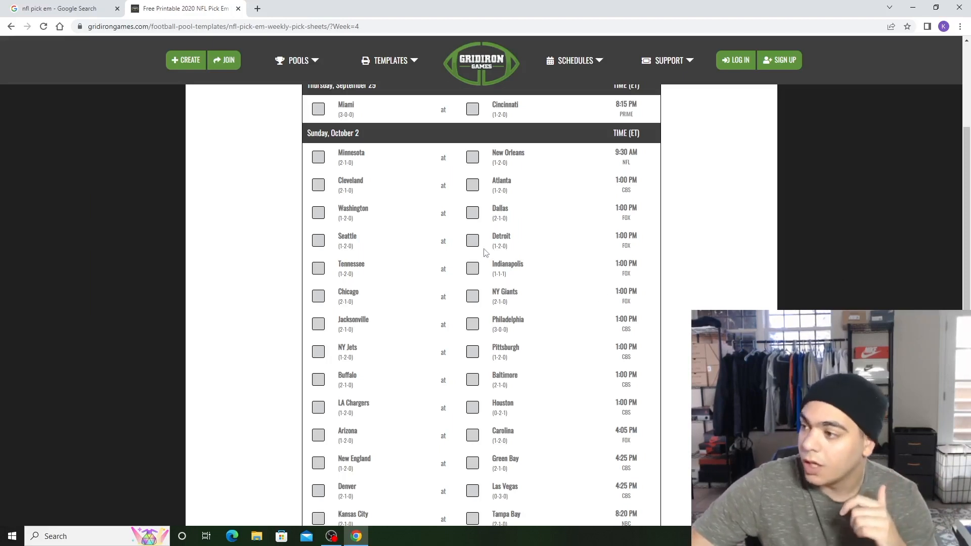
- Pick Cincinnati over Miami in the Thursday, September 29 game
{"action": "scroll", "scroll_direction": "up", "scroll_amount": 3}
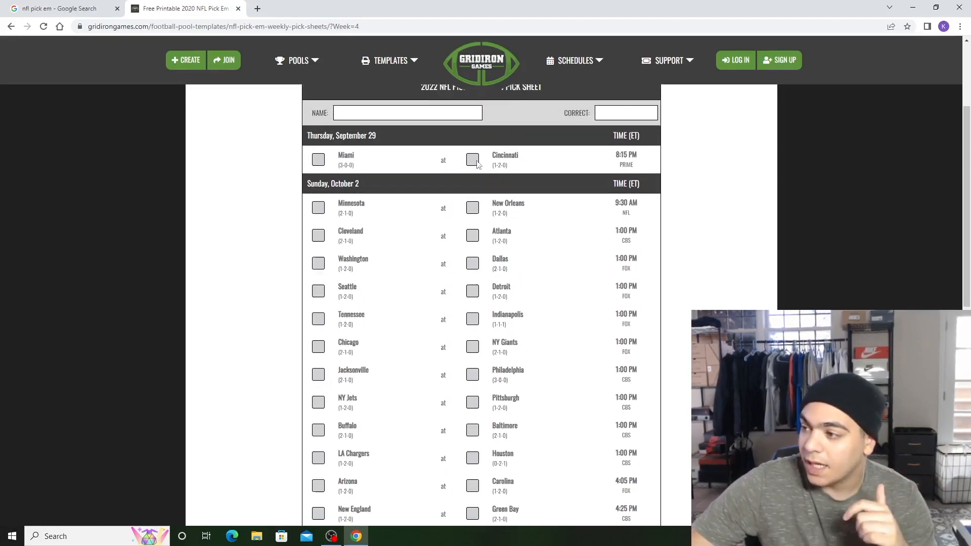
{"action": "mouse_move", "coordinate": [483, 183]}
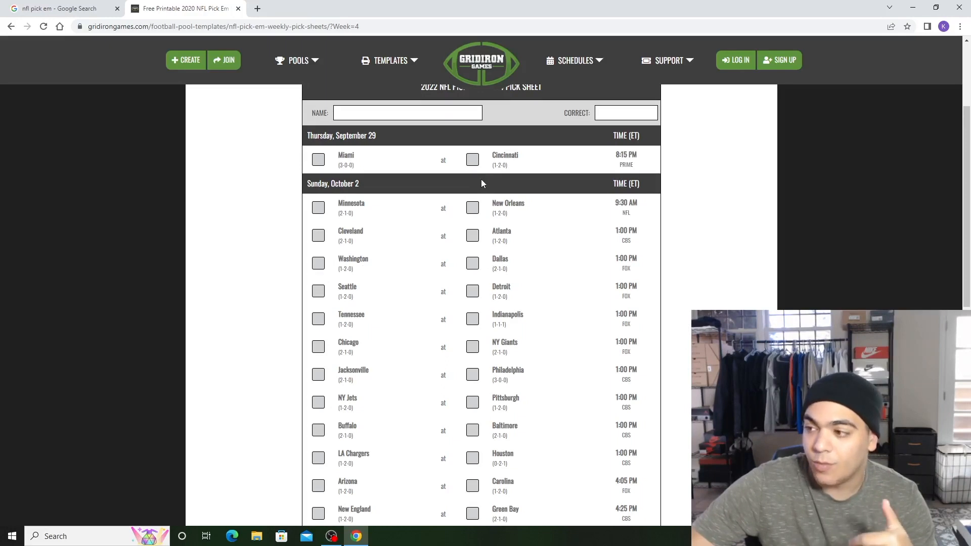
{"action": "mouse_move", "coordinate": [461, 185]}
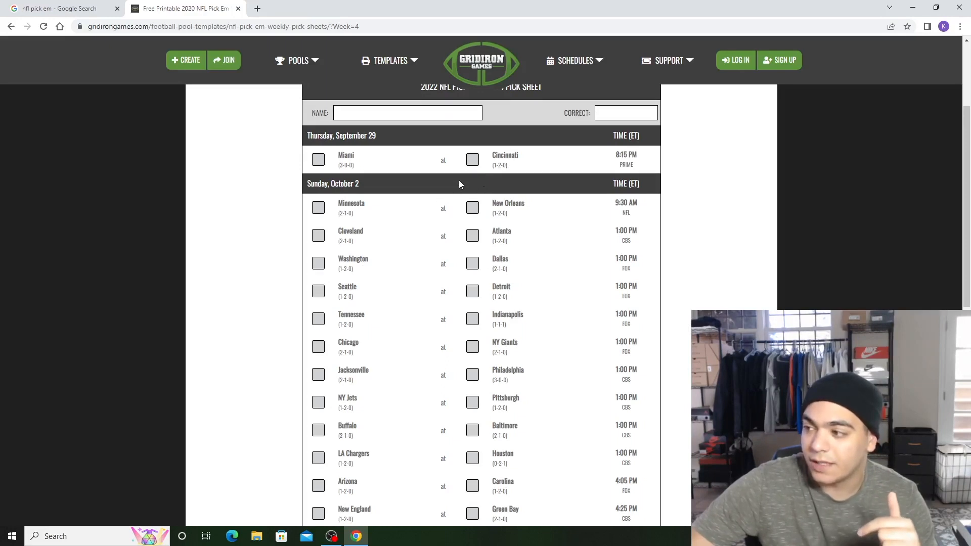
{"action": "left_click", "coordinate": [472, 160]}
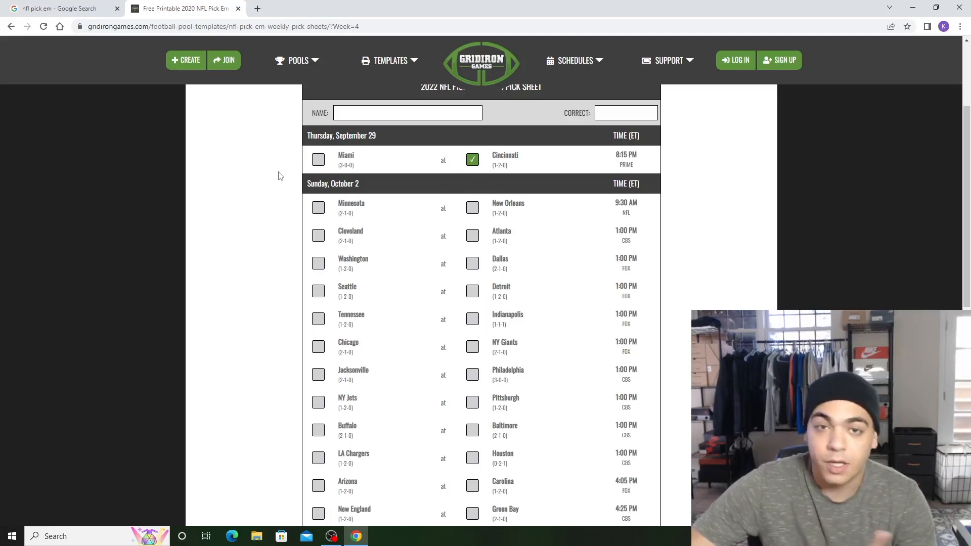
{"action": "mouse_move", "coordinate": [466, 168]}
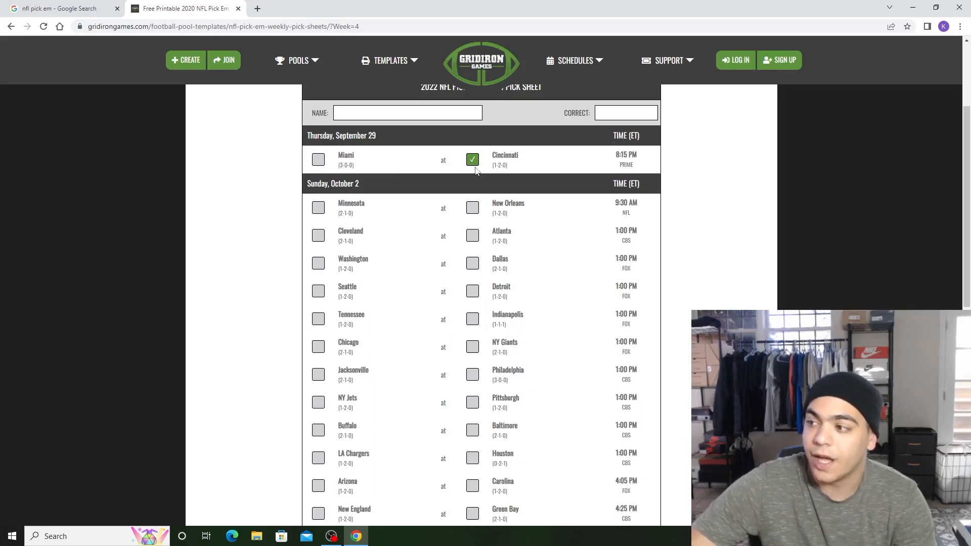
{"action": "mouse_move", "coordinate": [467, 176]}
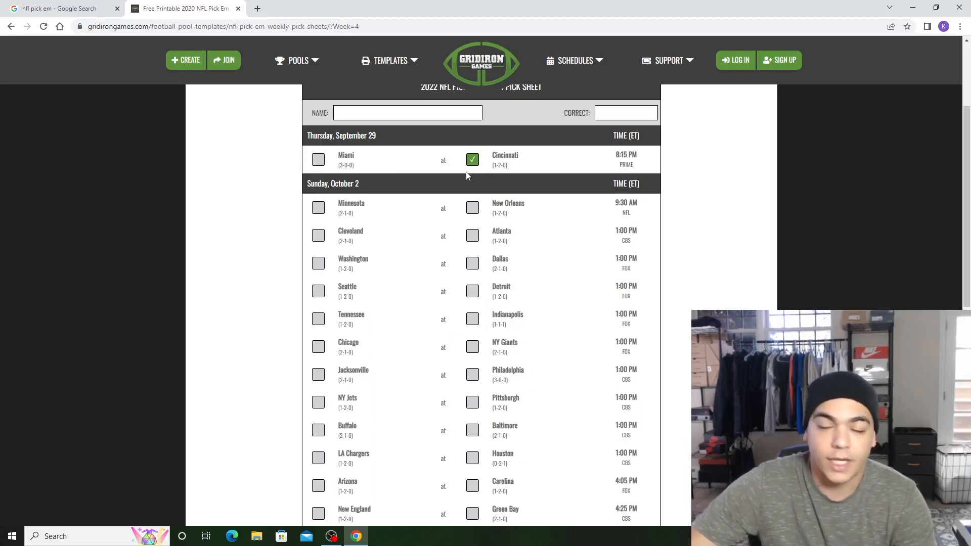
{"action": "mouse_move", "coordinate": [350, 166]}
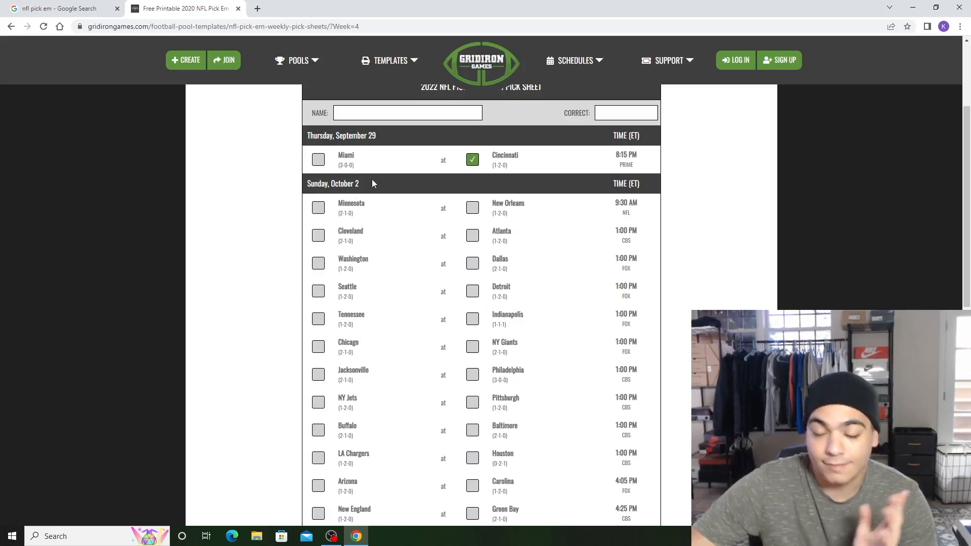
{"action": "scroll", "scroll_direction": "down", "scroll_amount": 3}
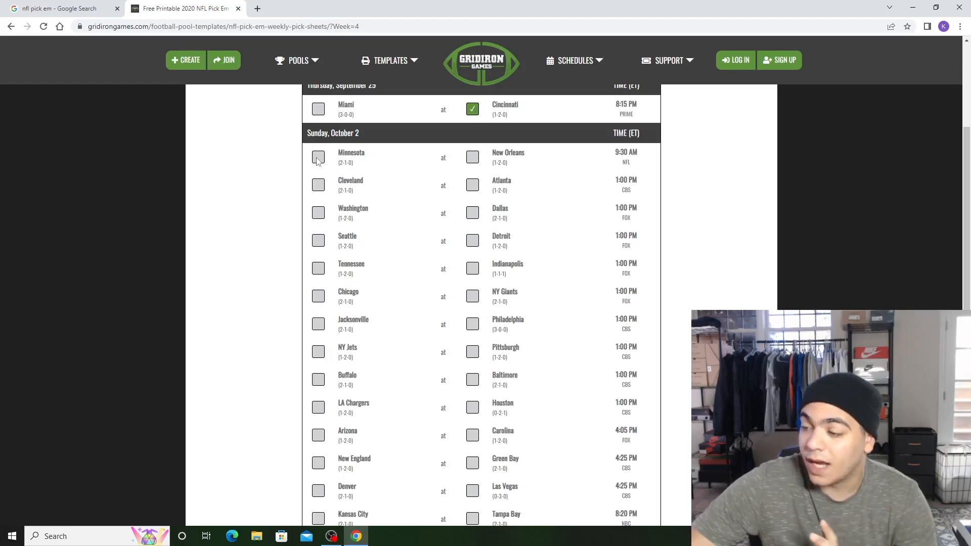
- Pick Minnesota over New Orleans and Cleveland over Atlanta on Sunday, October 2
{"action": "left_click", "coordinate": [318, 157]}
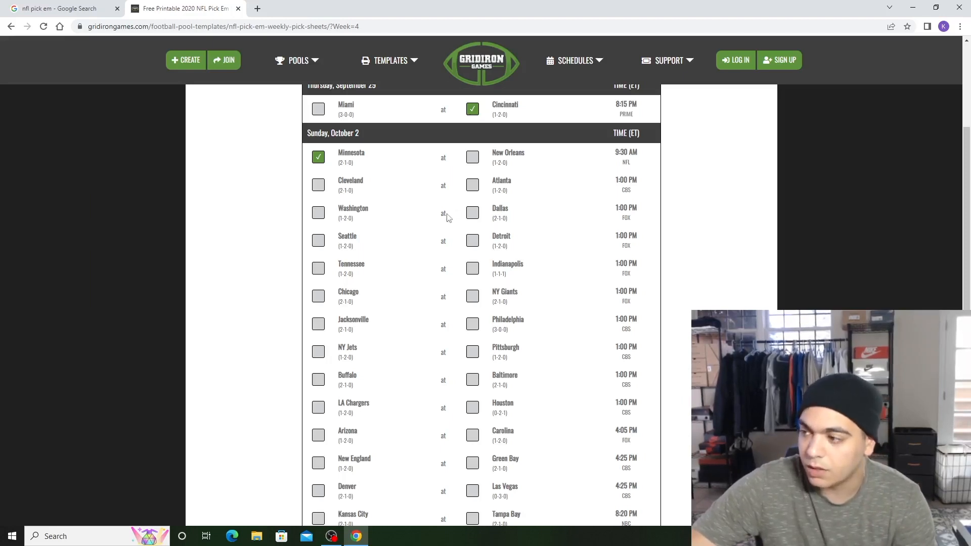
{"action": "mouse_move", "coordinate": [476, 155]}
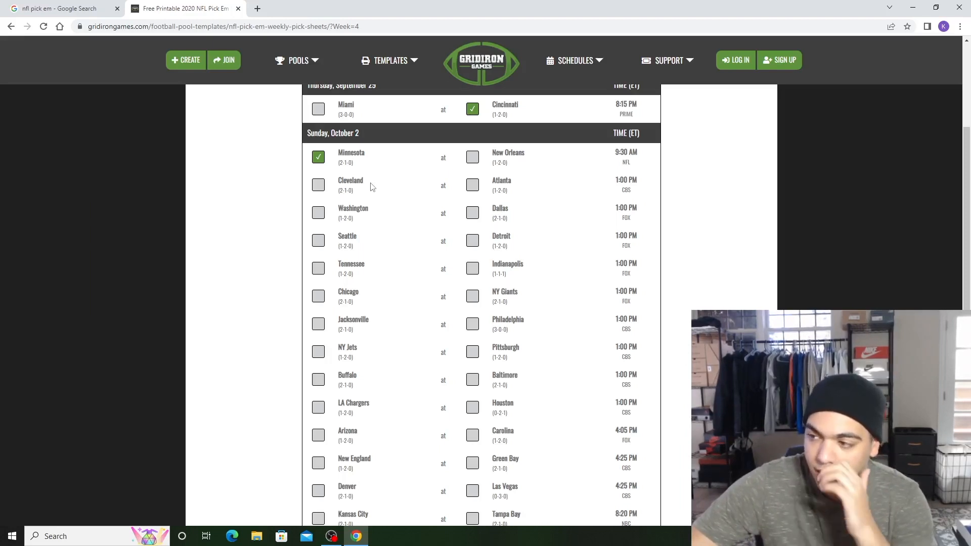
{"action": "left_click", "coordinate": [318, 184]}
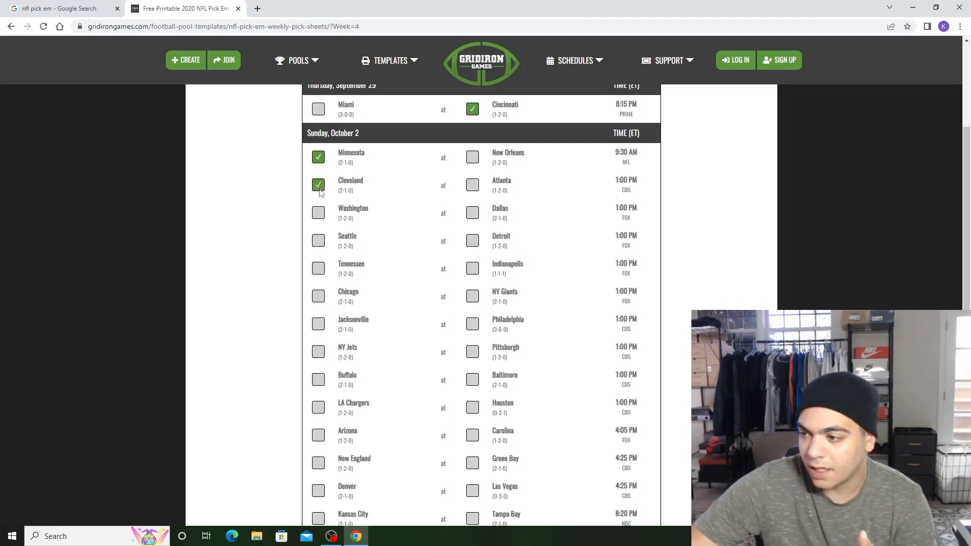
{"action": "mouse_move", "coordinate": [235, 213]}
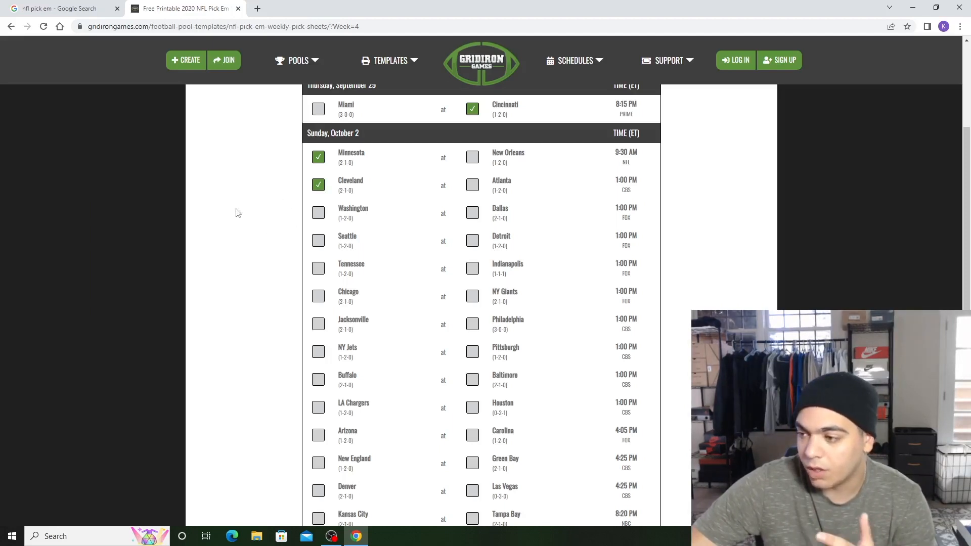
{"action": "mouse_move", "coordinate": [235, 226]}
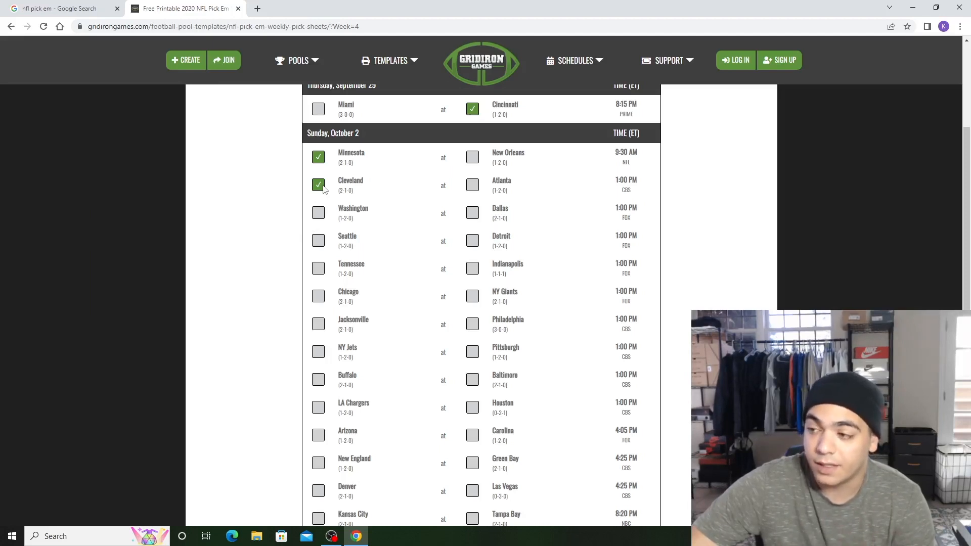
{"action": "mouse_move", "coordinate": [260, 223]}
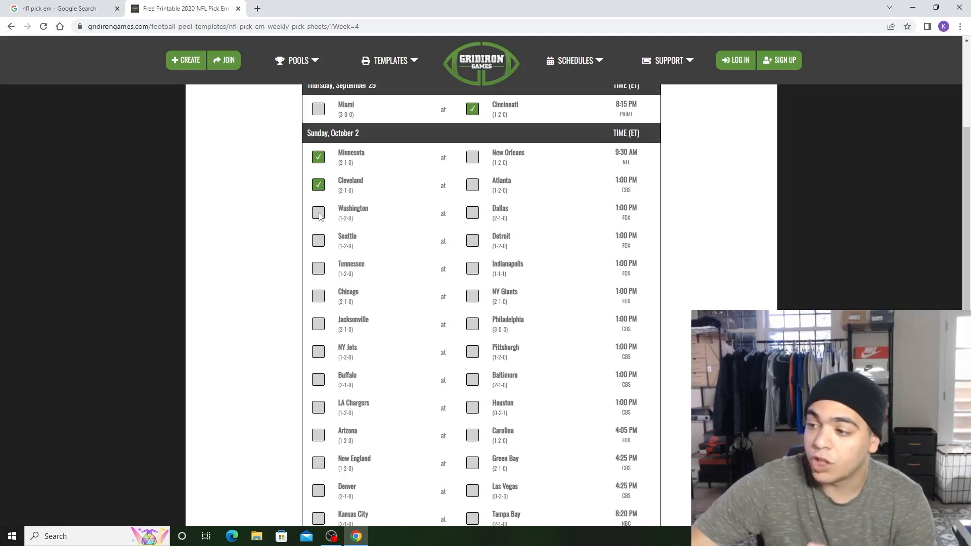
{"action": "mouse_move", "coordinate": [276, 221]}
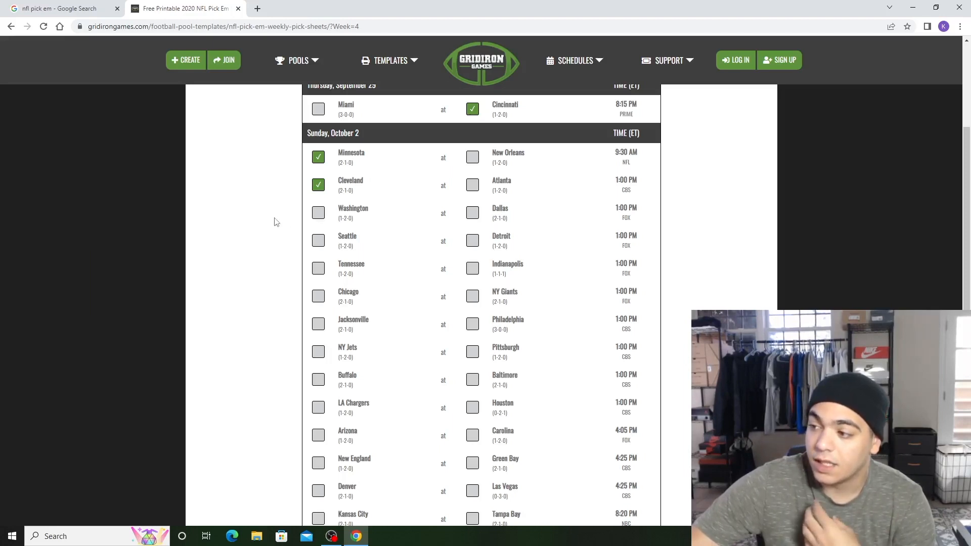
{"action": "mouse_move", "coordinate": [462, 218]}
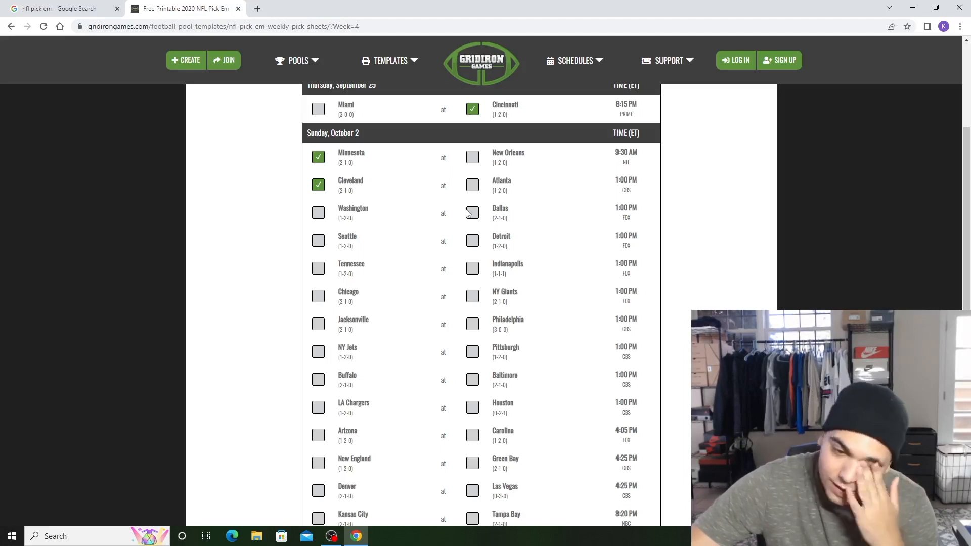
{"action": "mouse_move", "coordinate": [277, 217]}
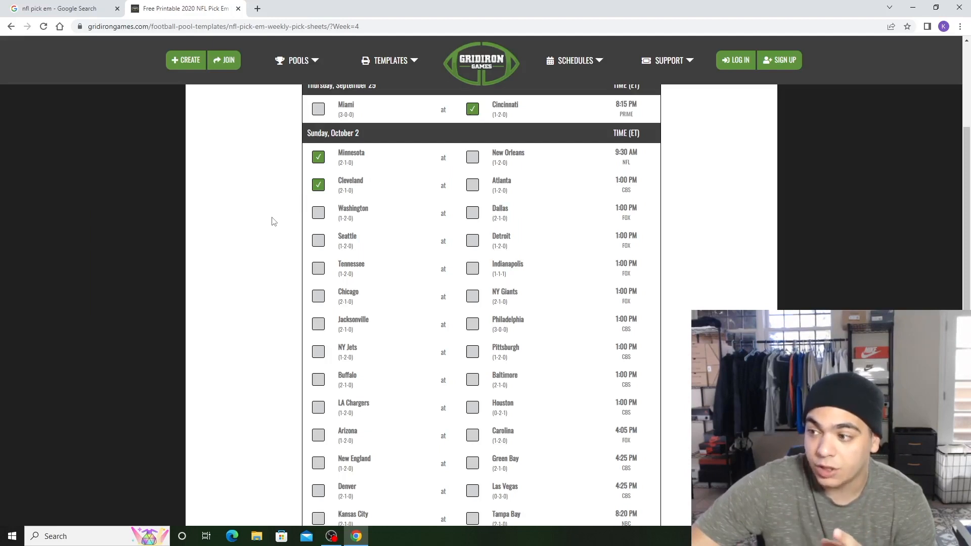
{"action": "mouse_move", "coordinate": [273, 232]}
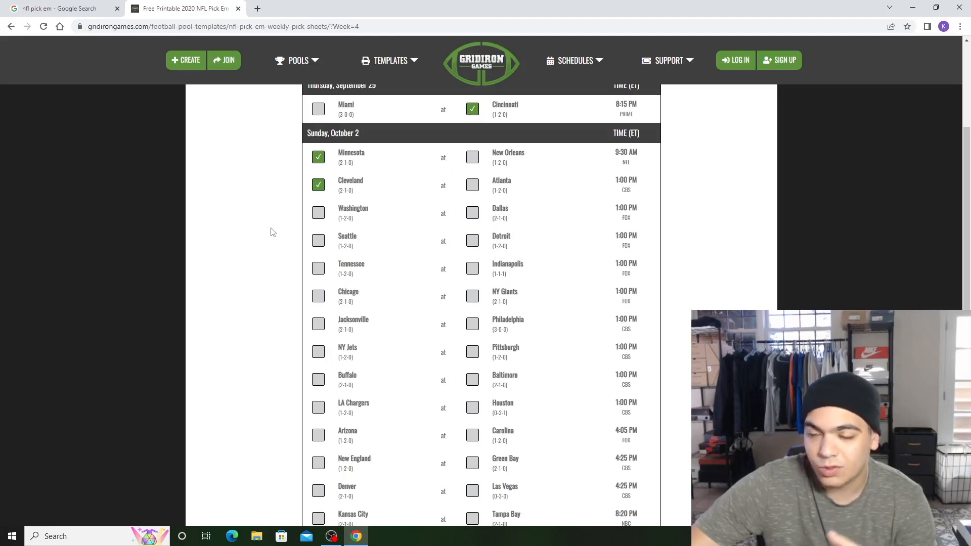
{"action": "mouse_move", "coordinate": [574, 232]}
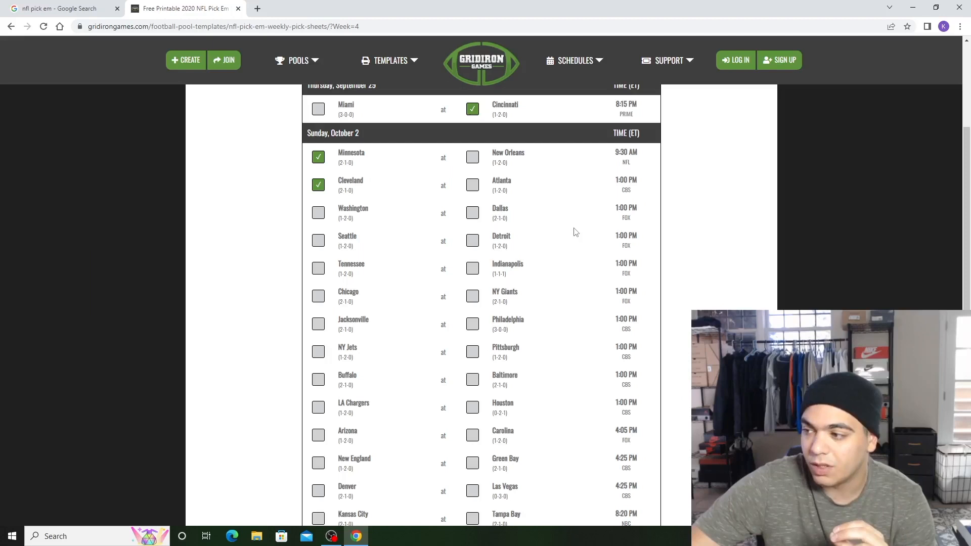
{"action": "mouse_move", "coordinate": [515, 212]}
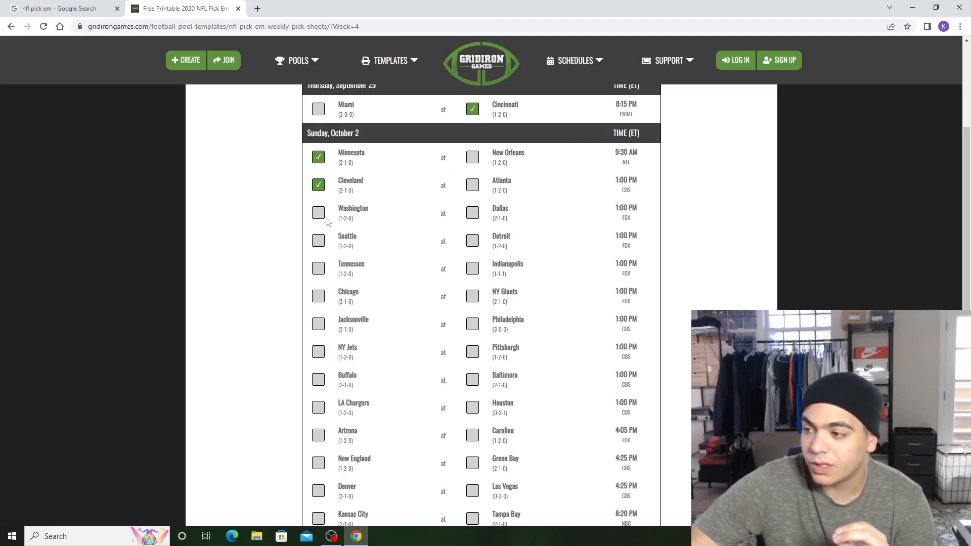
- Pick Washington over Dallas and Detroit over Seattle
{"action": "left_click", "coordinate": [319, 213]}
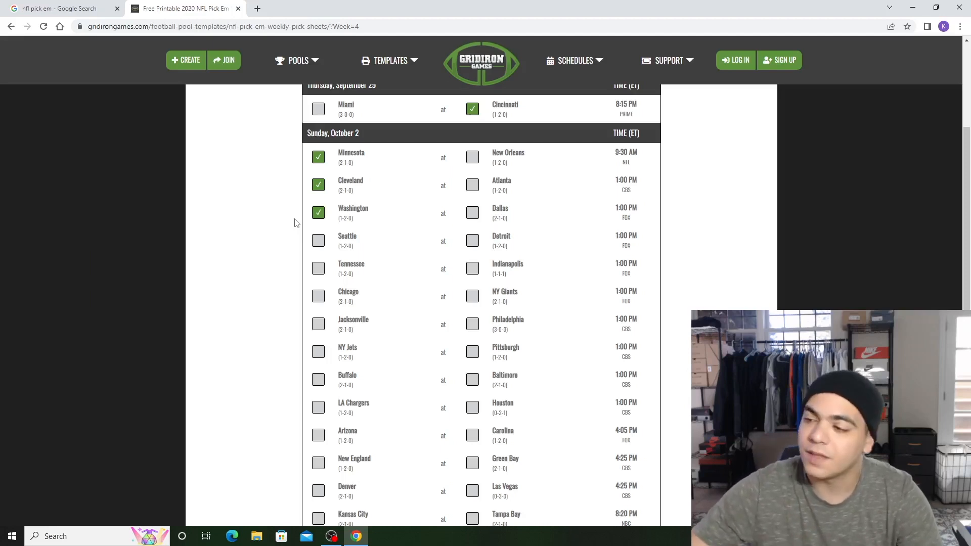
{"action": "mouse_move", "coordinate": [318, 242]}
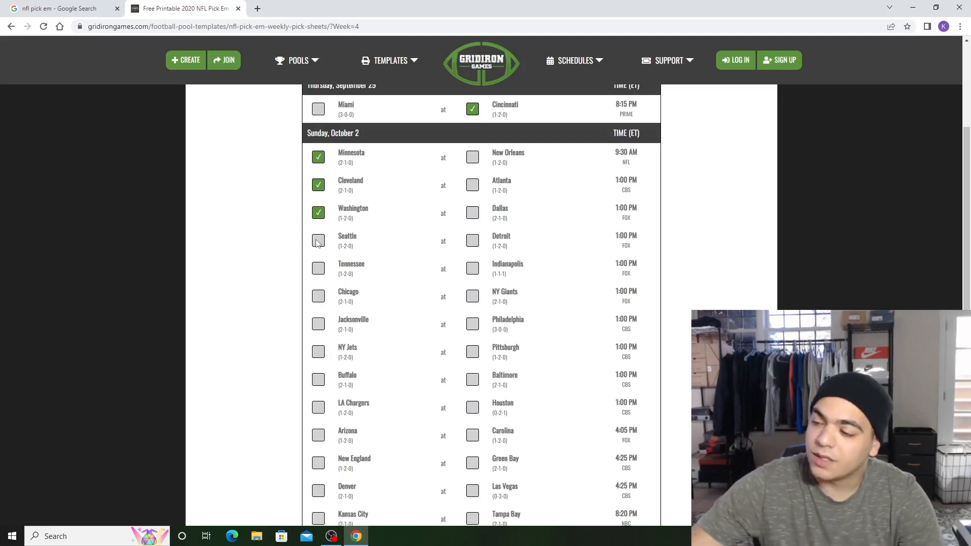
{"action": "left_click", "coordinate": [472, 240]}
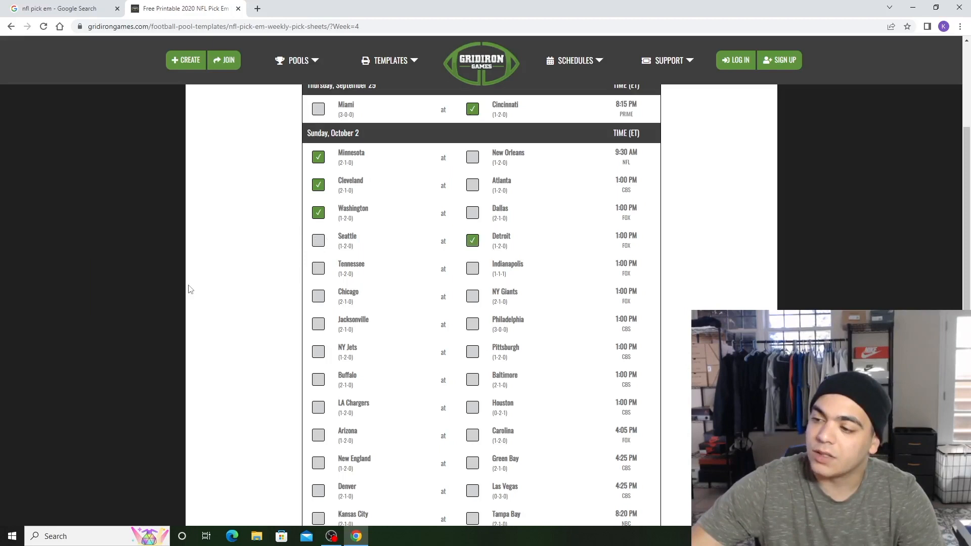
{"action": "mouse_move", "coordinate": [136, 293]}
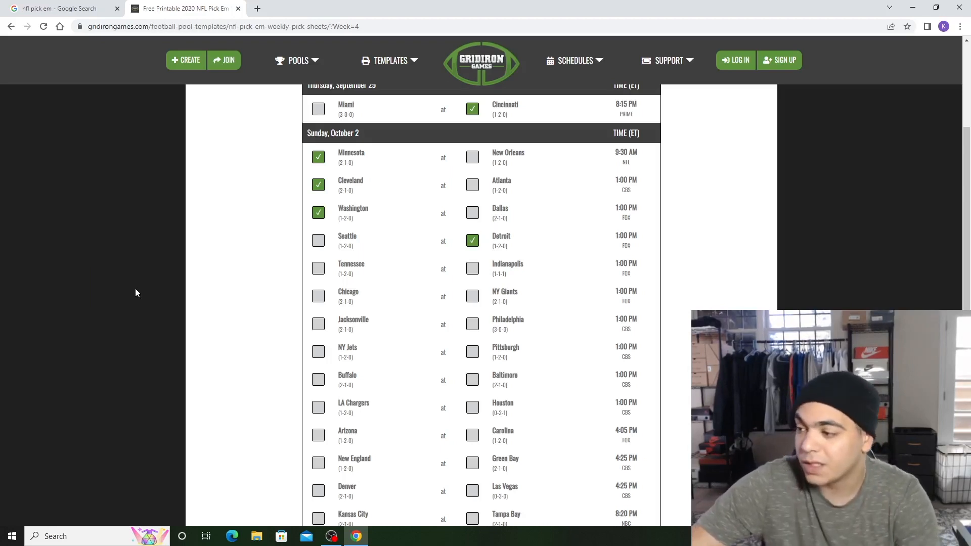
{"action": "mouse_move", "coordinate": [145, 306]}
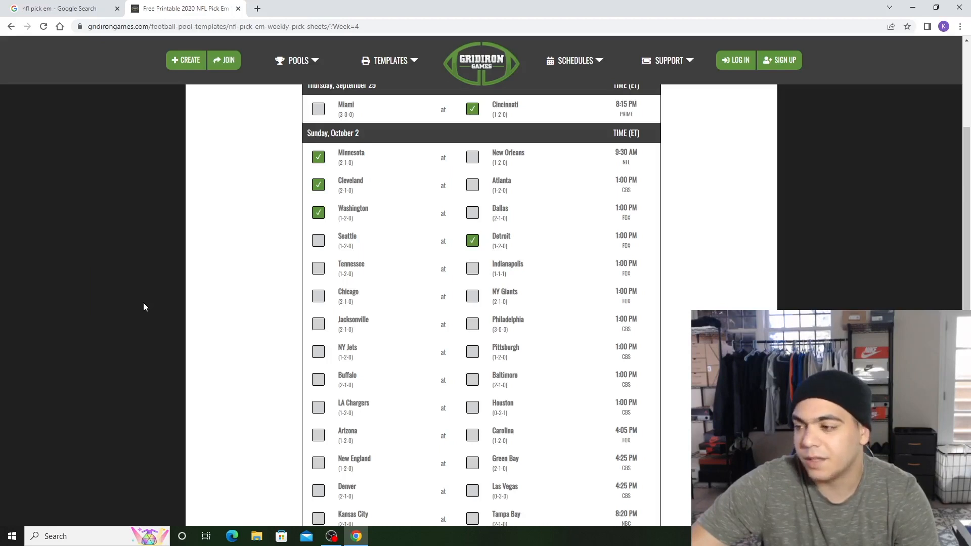
{"action": "mouse_move", "coordinate": [168, 295]}
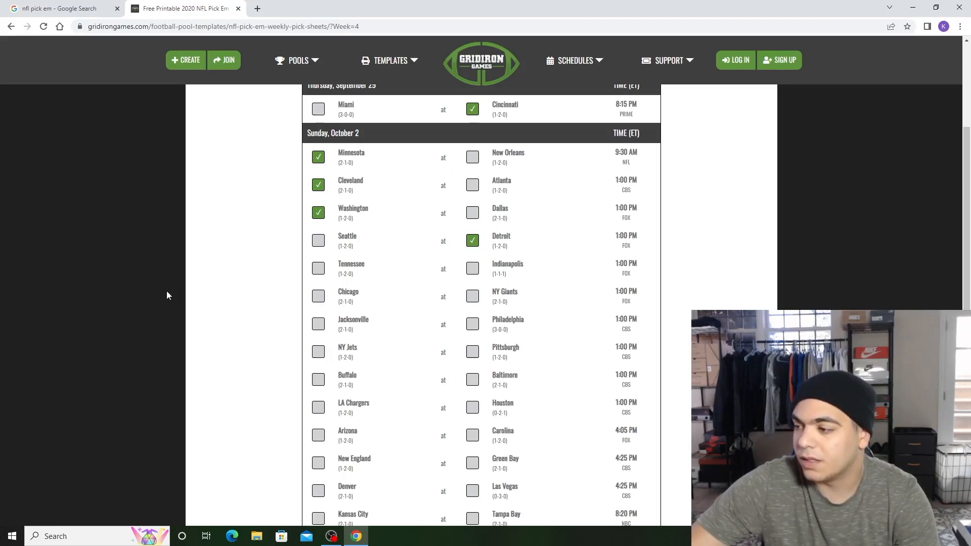
{"action": "mouse_move", "coordinate": [298, 276]}
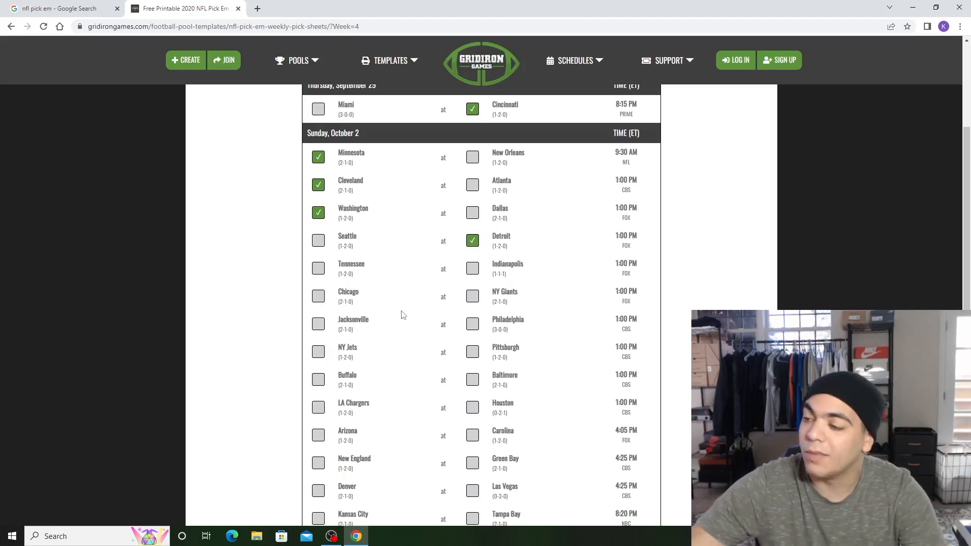
{"action": "mouse_move", "coordinate": [400, 287]}
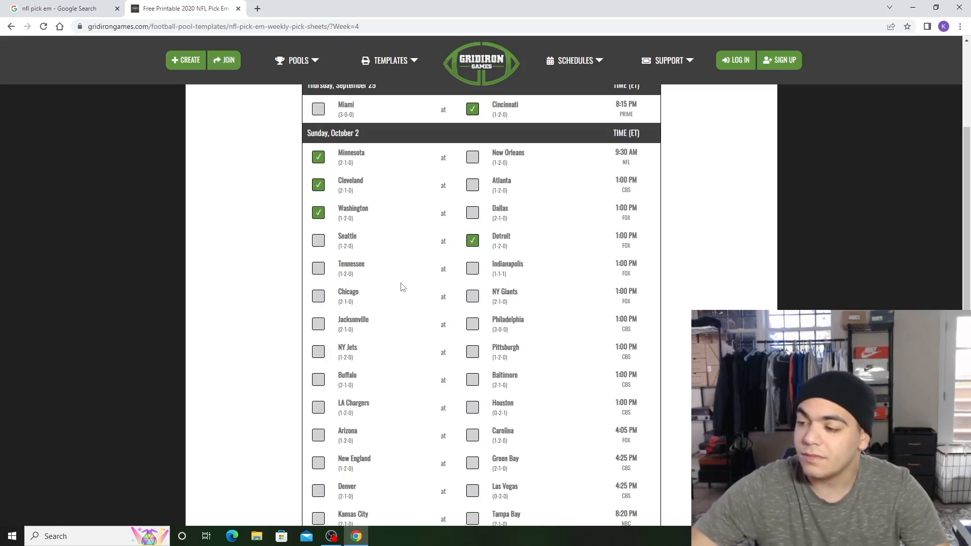
{"action": "mouse_move", "coordinate": [375, 300]}
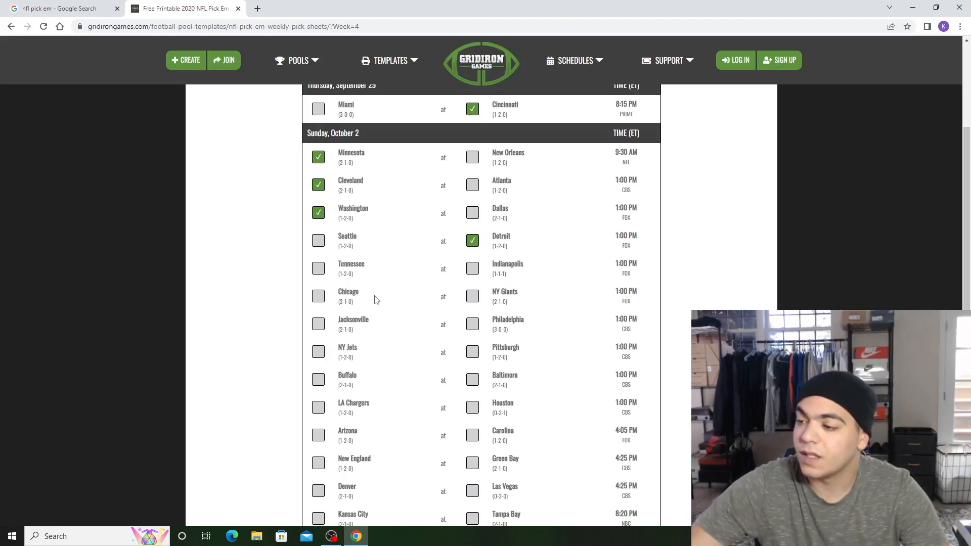
{"action": "mouse_move", "coordinate": [222, 289]}
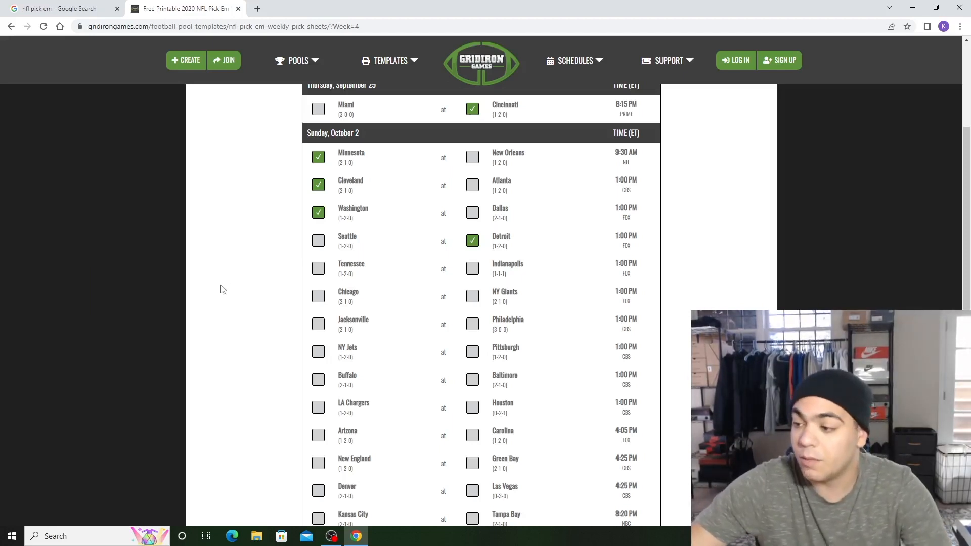
{"action": "mouse_move", "coordinate": [278, 281]}
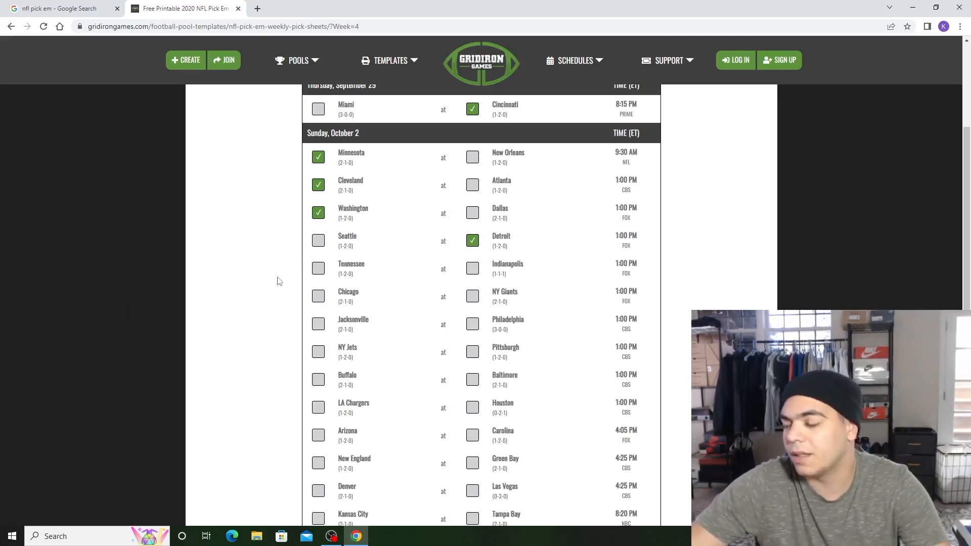
{"action": "mouse_move", "coordinate": [455, 266]}
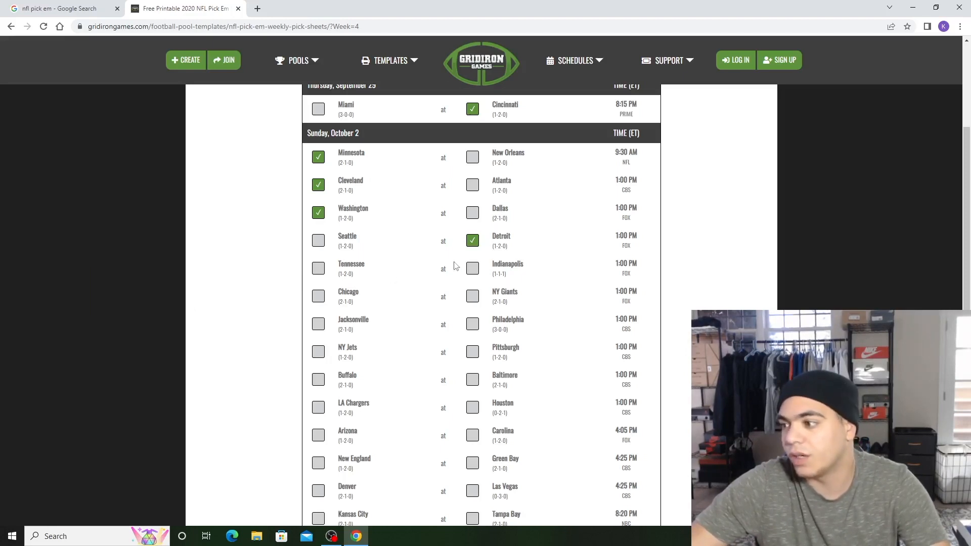
- Pick Indianapolis over Tennessee, then settle on the NY Giants over Chicago
{"action": "left_click", "coordinate": [472, 268]}
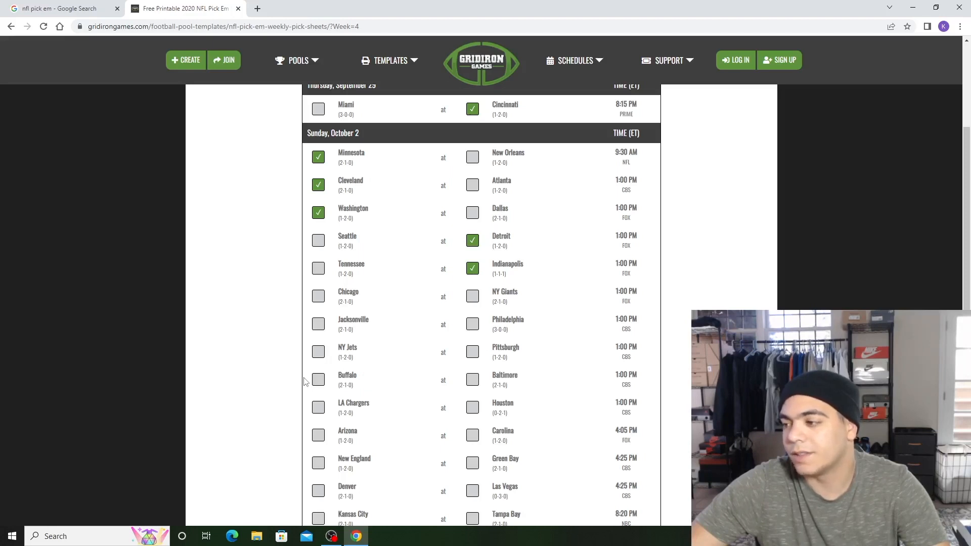
{"action": "mouse_move", "coordinate": [499, 285]}
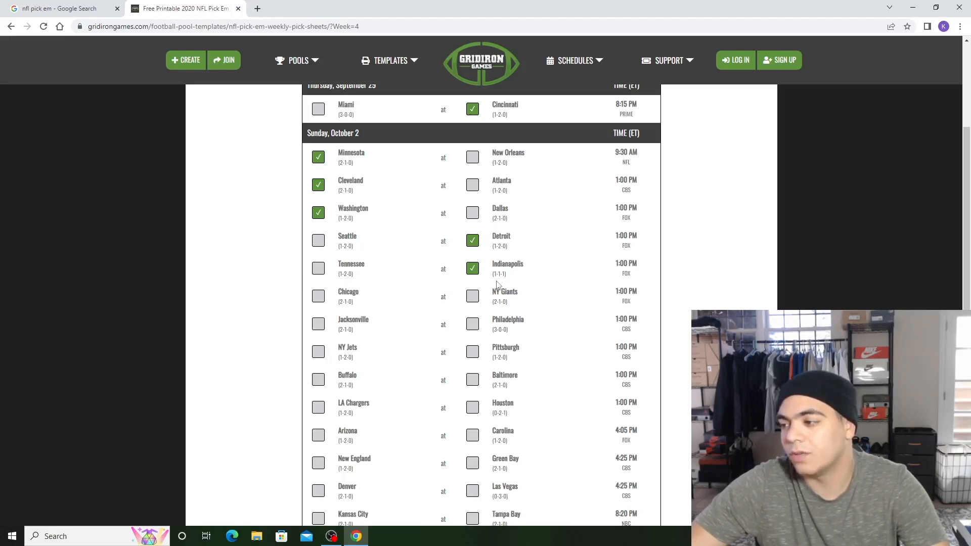
{"action": "mouse_move", "coordinate": [299, 309]}
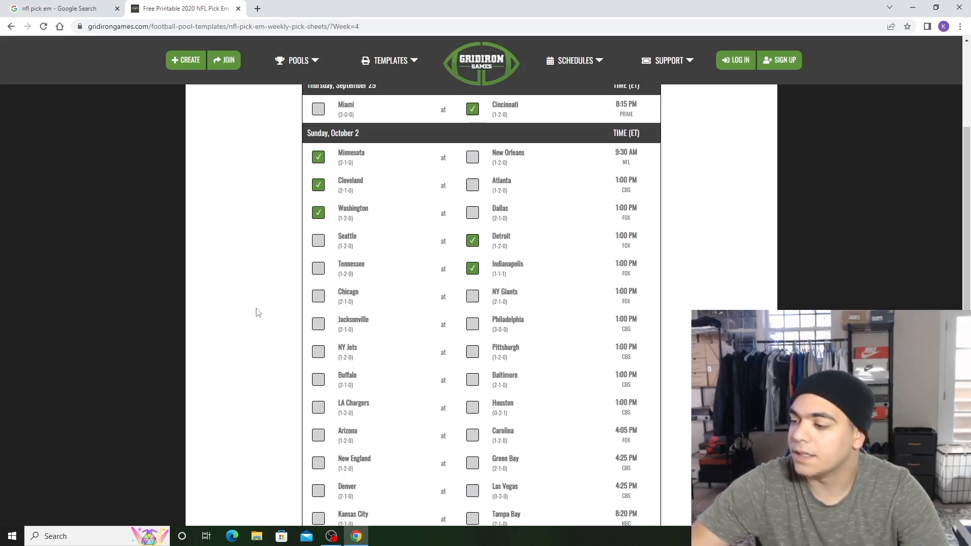
{"action": "mouse_move", "coordinate": [287, 342]}
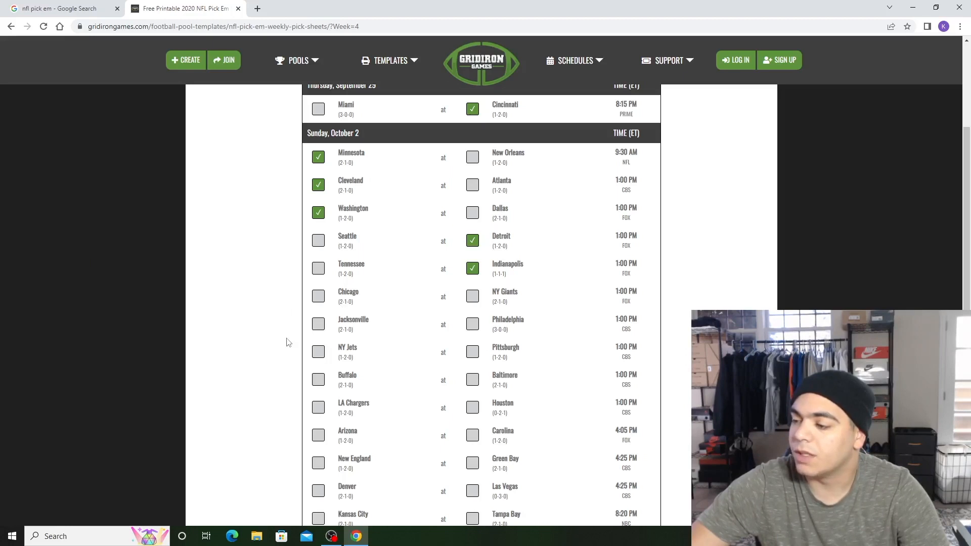
{"action": "mouse_move", "coordinate": [247, 317]}
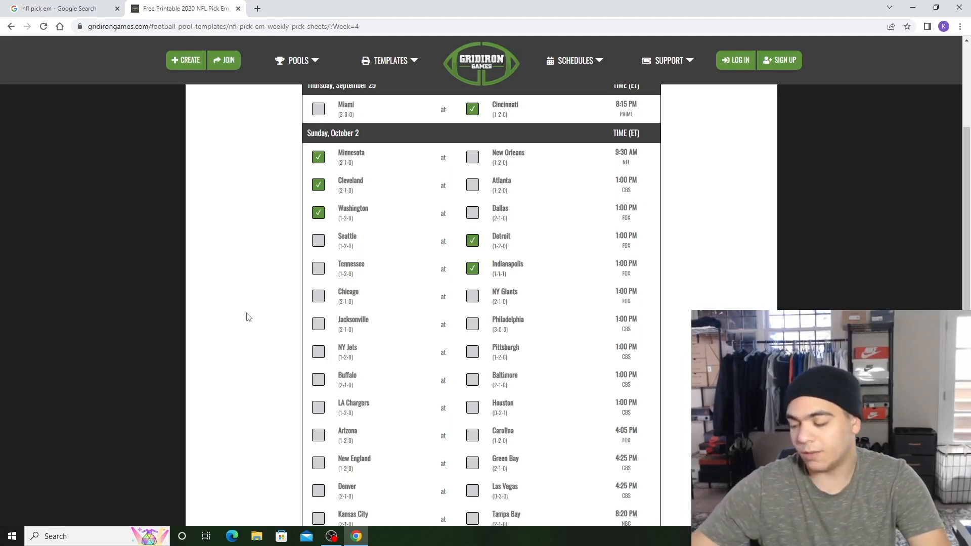
{"action": "mouse_move", "coordinate": [226, 360]}
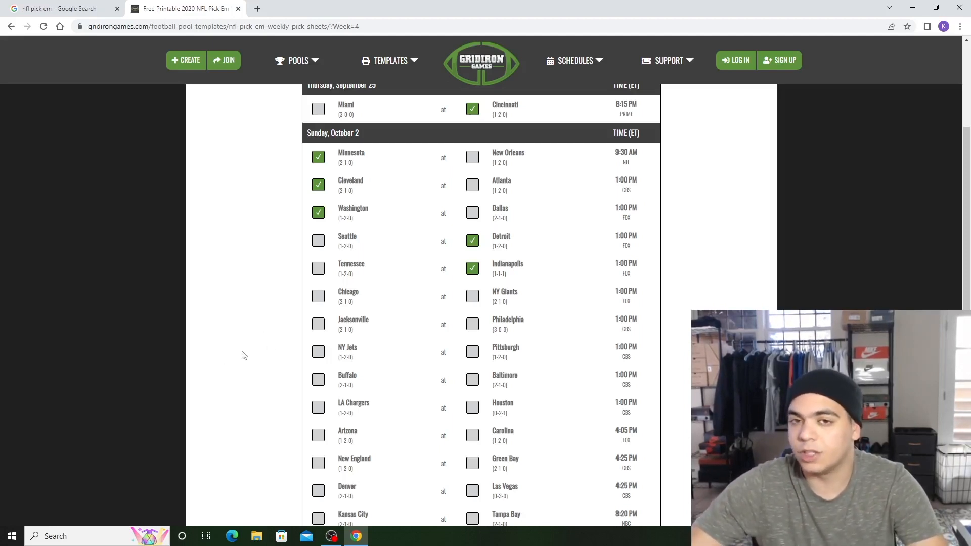
{"action": "mouse_move", "coordinate": [237, 359]}
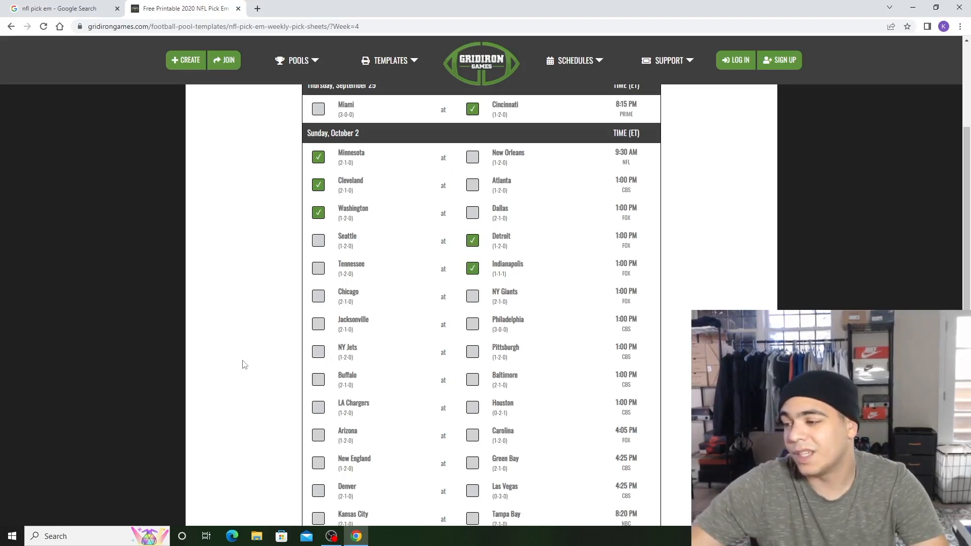
{"action": "mouse_move", "coordinate": [390, 299]}
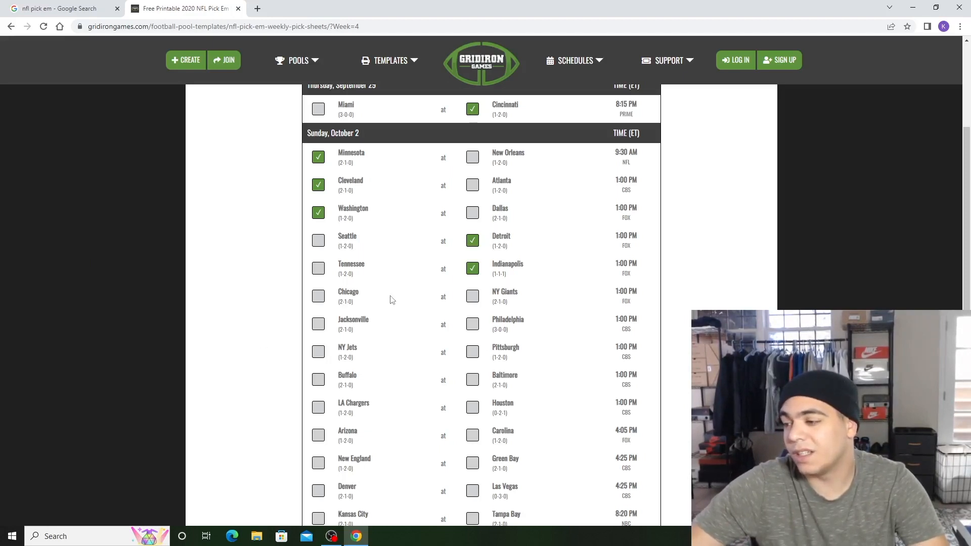
{"action": "left_click", "coordinate": [318, 296]}
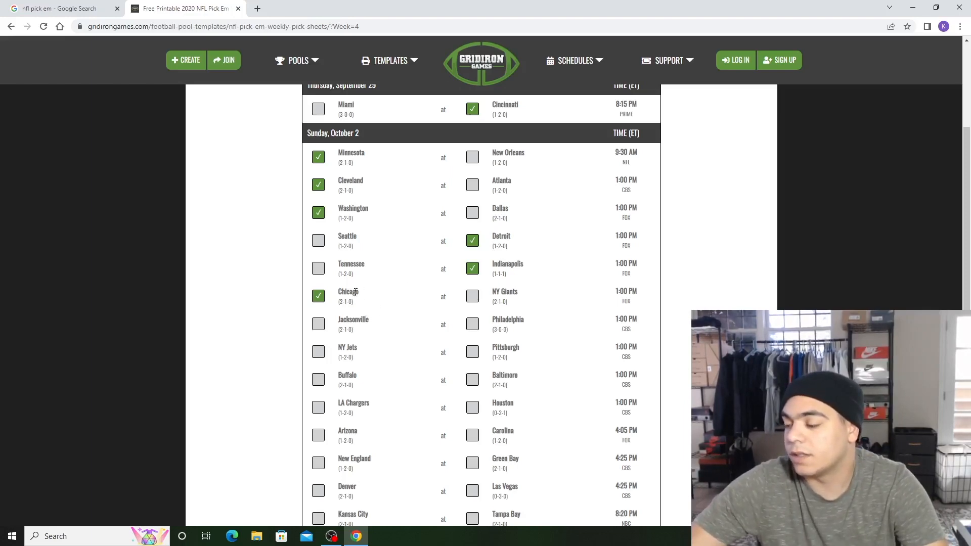
{"action": "mouse_move", "coordinate": [529, 320]}
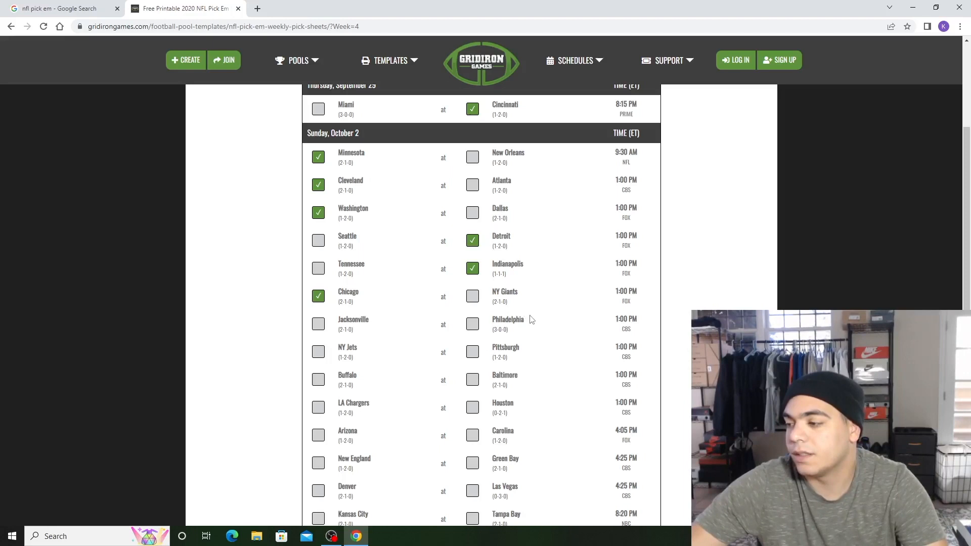
{"action": "mouse_move", "coordinate": [526, 320]}
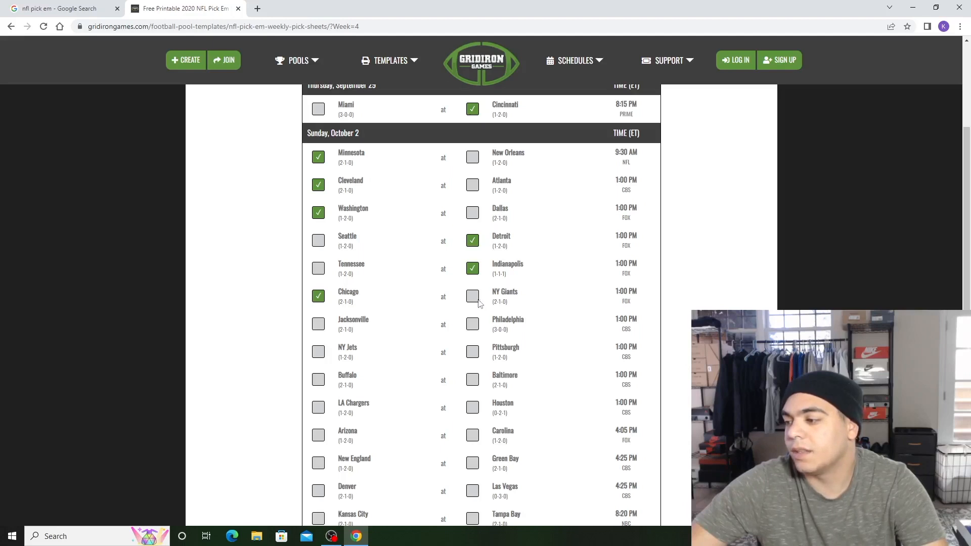
{"action": "left_click", "coordinate": [472, 296]}
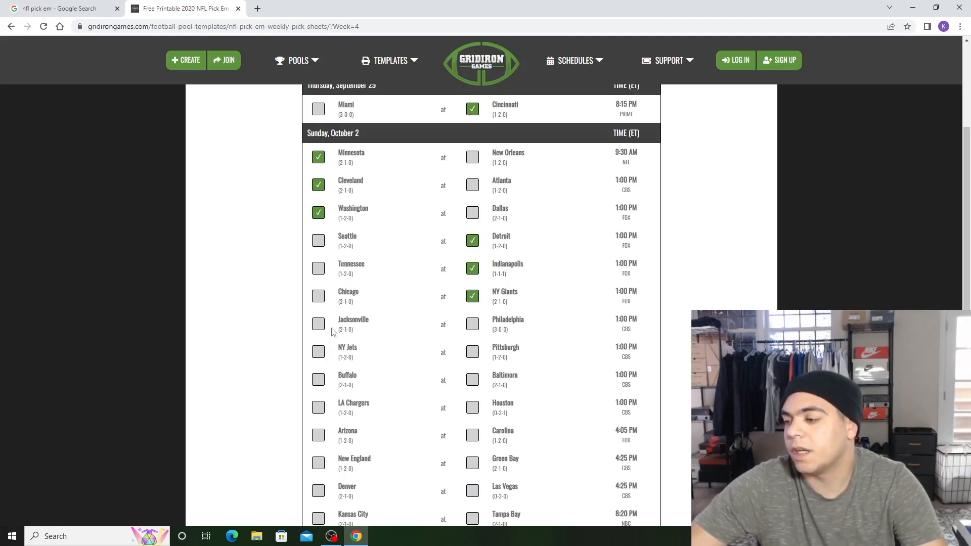
{"action": "mouse_move", "coordinate": [376, 308]}
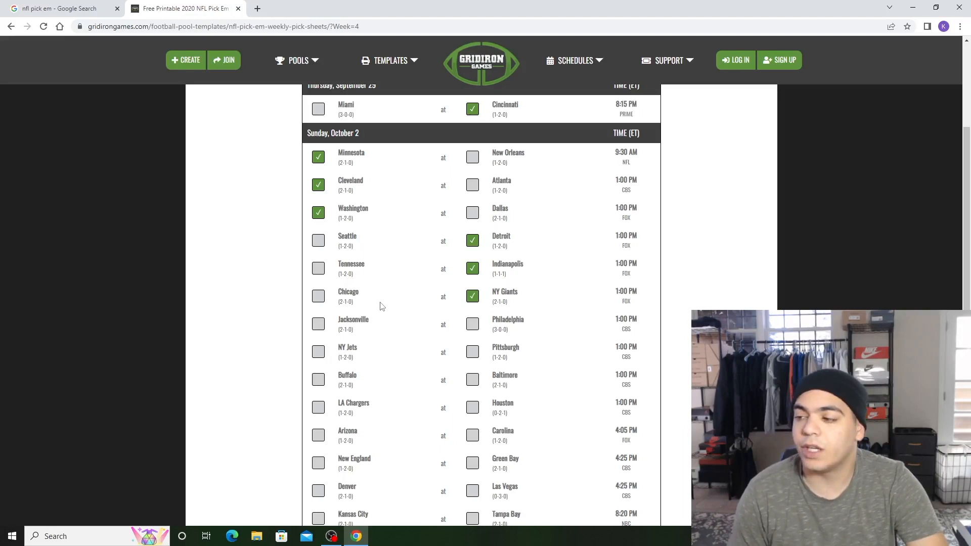
{"action": "mouse_move", "coordinate": [472, 323]}
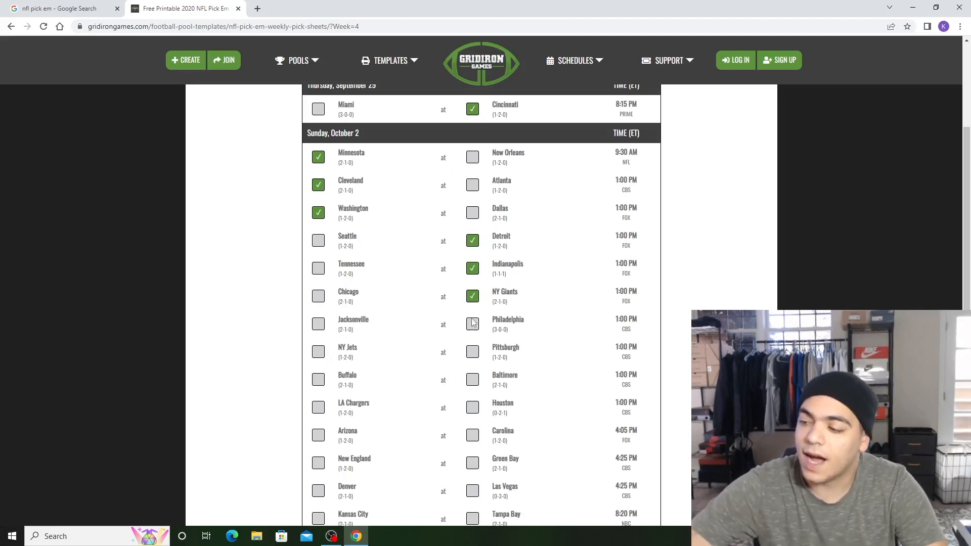
{"action": "scroll", "scroll_direction": "down", "scroll_amount": 3}
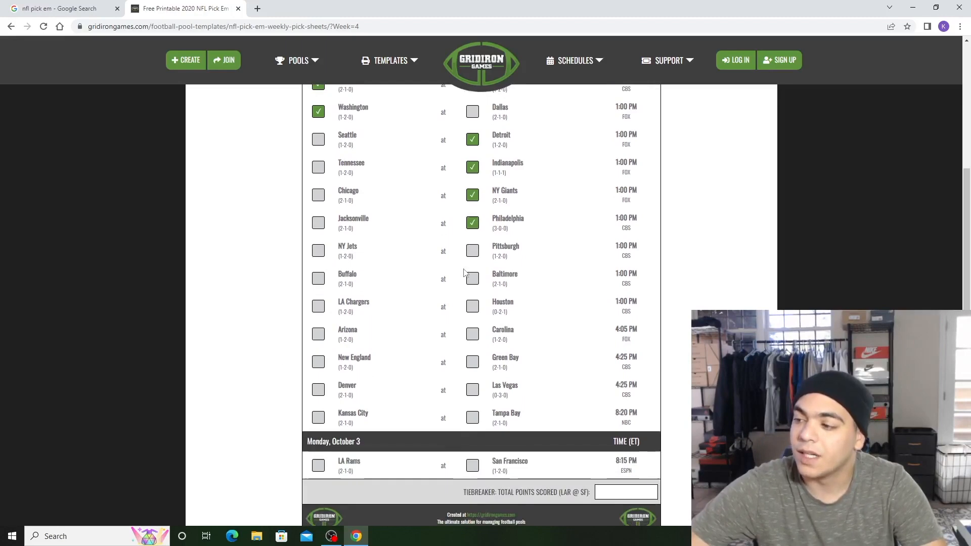
{"action": "mouse_move", "coordinate": [379, 267]}
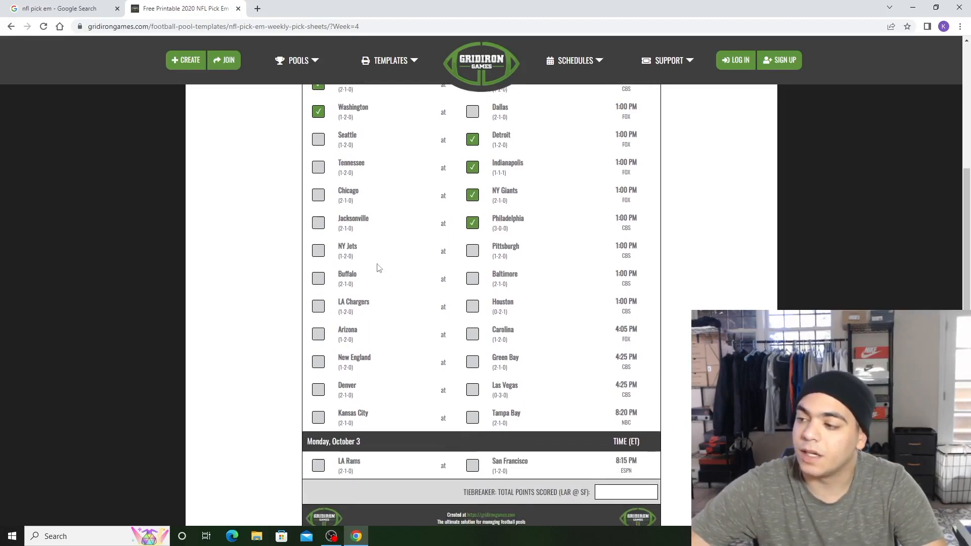
{"action": "mouse_move", "coordinate": [365, 262]}
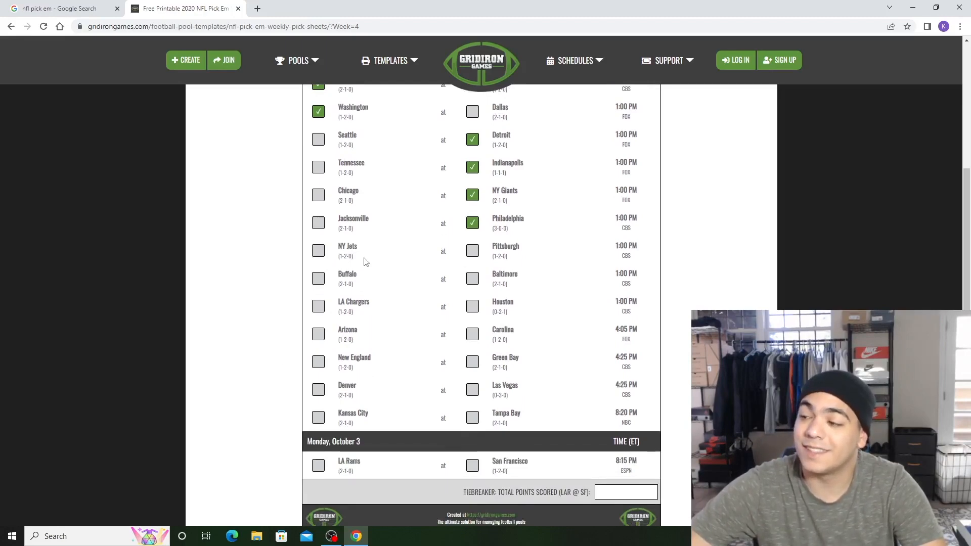
- Pick the NY Jets over Pittsburgh and Buffalo over Baltimore
{"action": "left_click", "coordinate": [318, 251]}
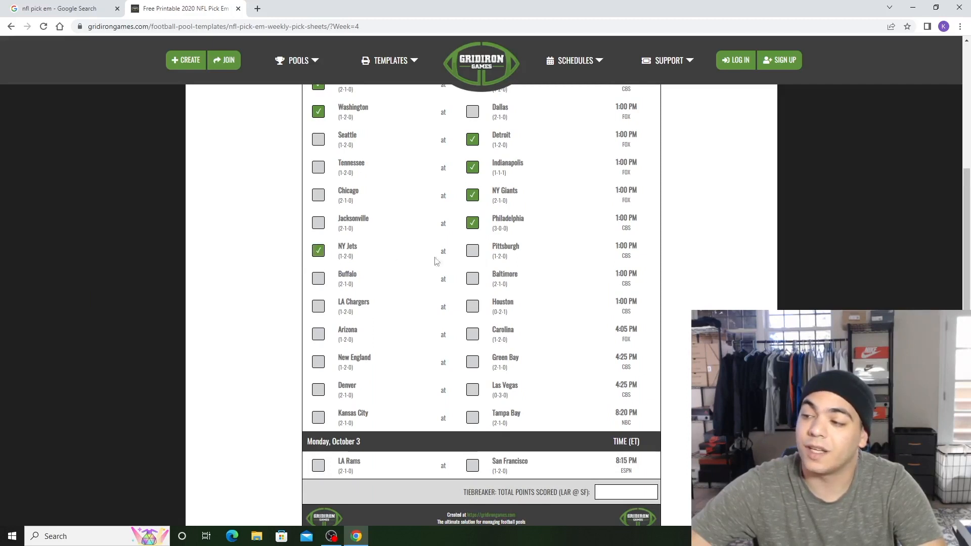
{"action": "mouse_move", "coordinate": [469, 263]}
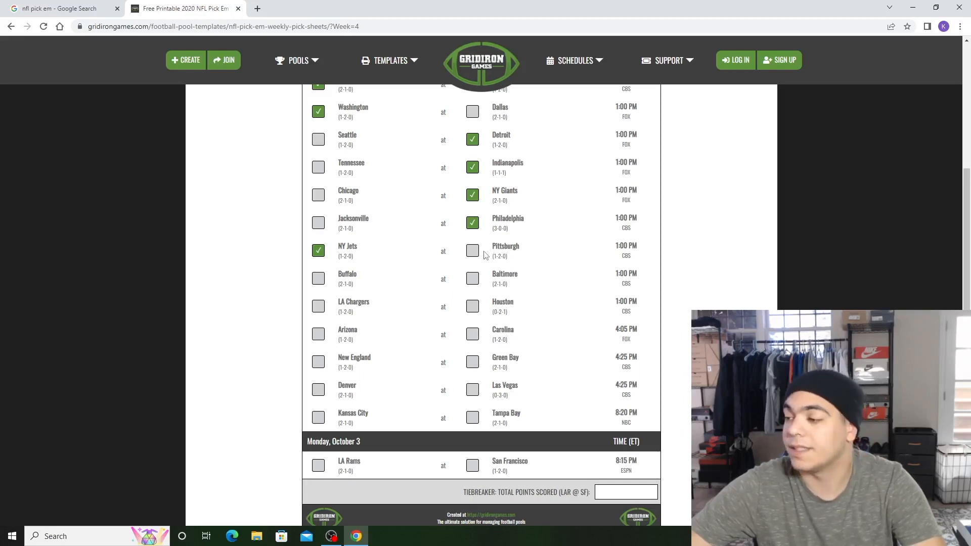
{"action": "mouse_move", "coordinate": [485, 257]}
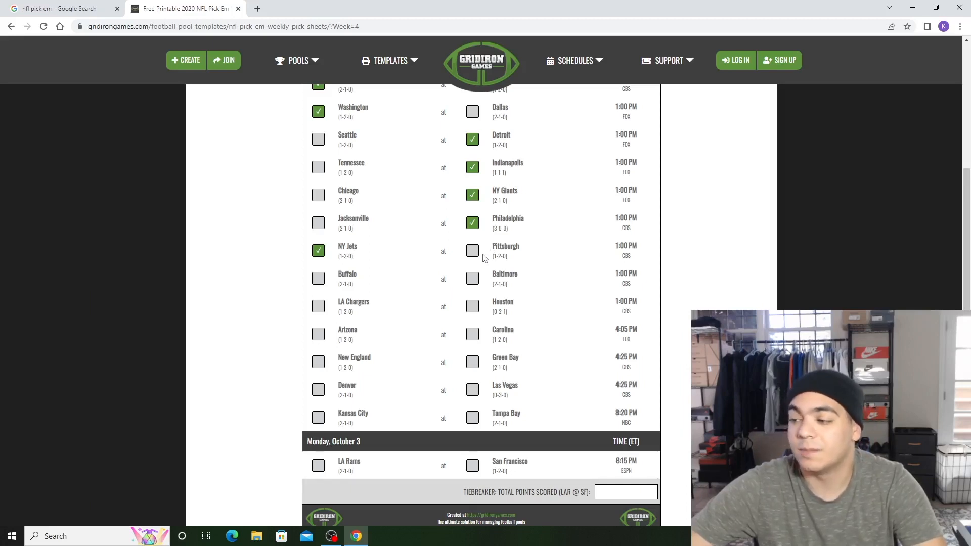
{"action": "mouse_move", "coordinate": [486, 277]}
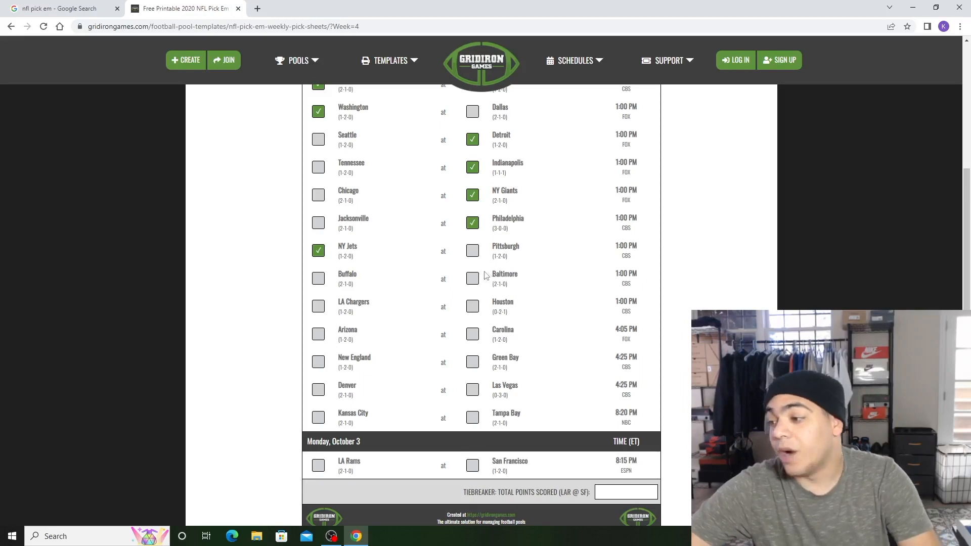
{"action": "mouse_move", "coordinate": [242, 314]}
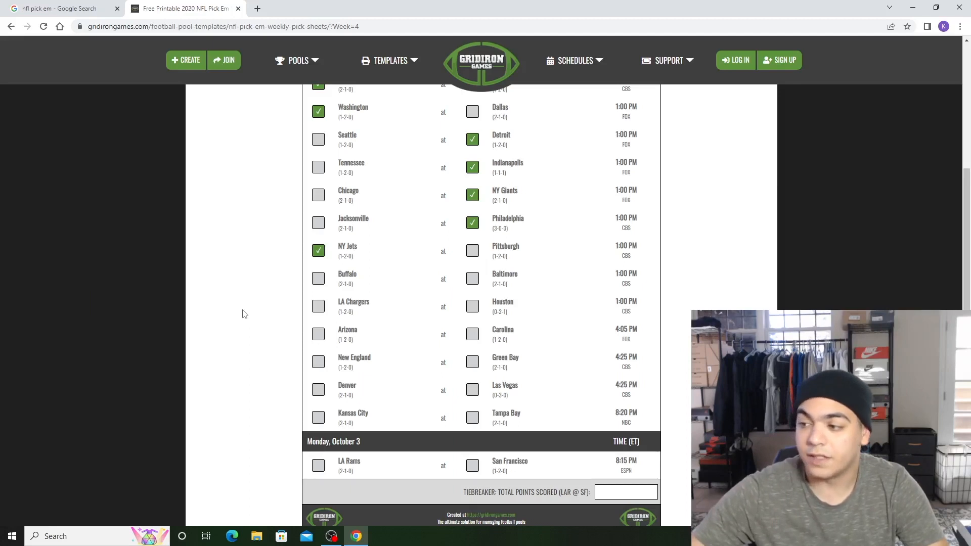
{"action": "left_click", "coordinate": [318, 279]}
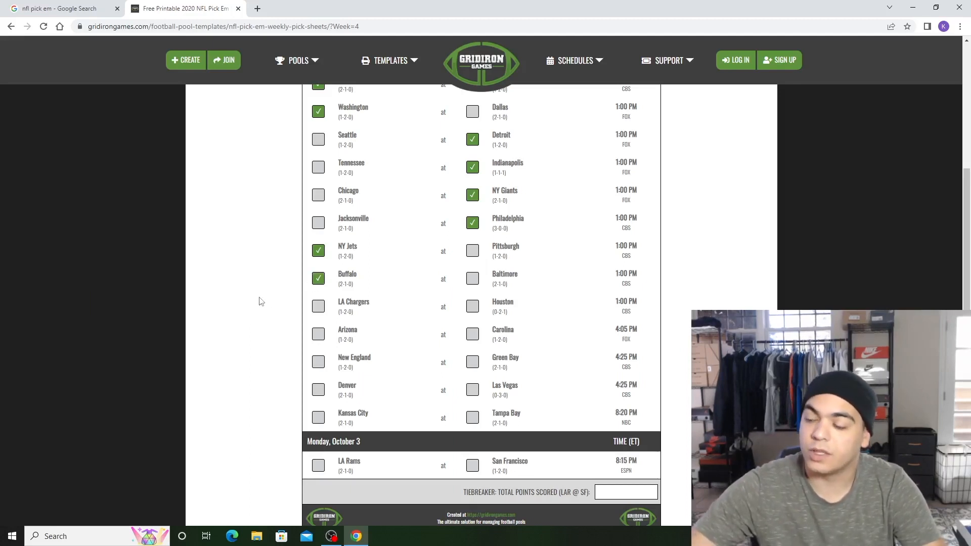
{"action": "mouse_move", "coordinate": [364, 265]}
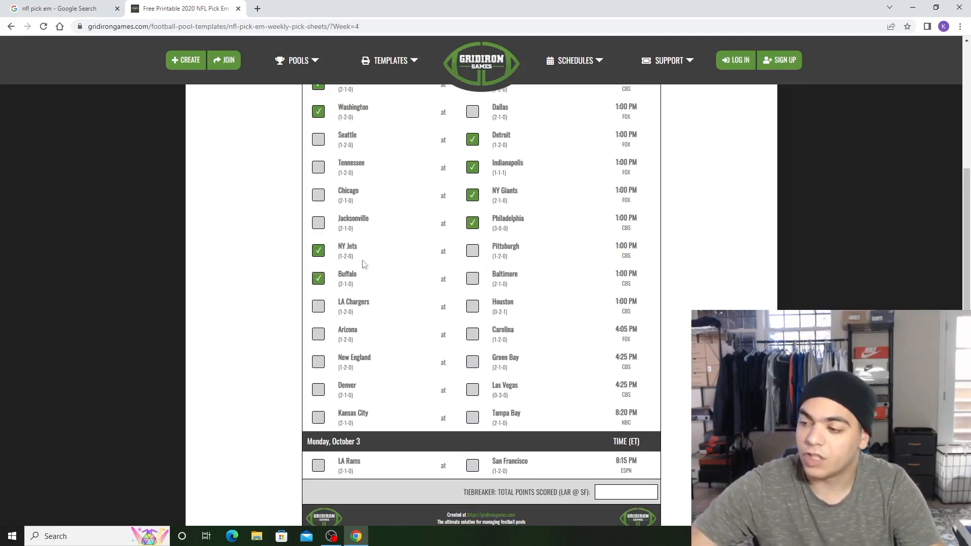
{"action": "mouse_move", "coordinate": [507, 271]}
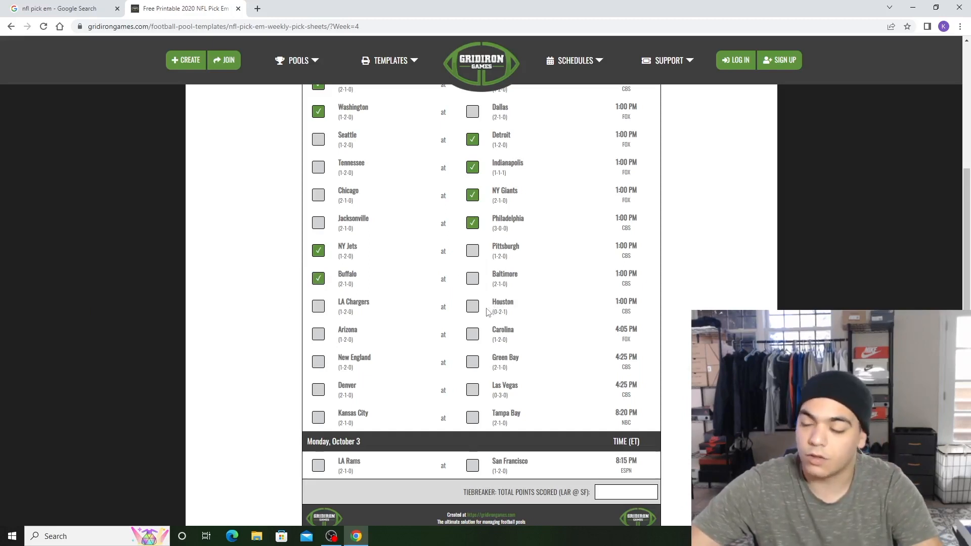
{"action": "mouse_move", "coordinate": [345, 327]}
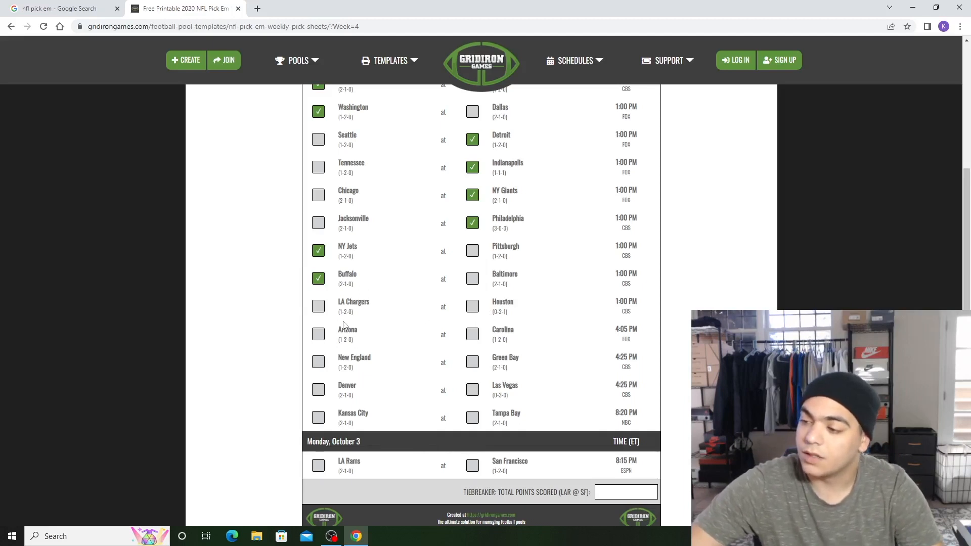
- Pick the LA Chargers over Houston and Arizona over Carolina
{"action": "left_click", "coordinate": [318, 306]}
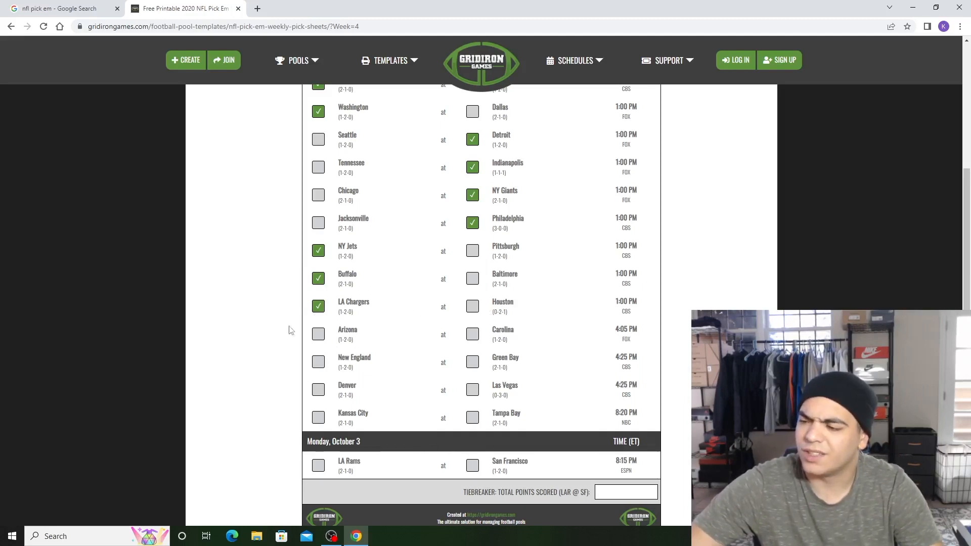
{"action": "mouse_move", "coordinate": [449, 289]}
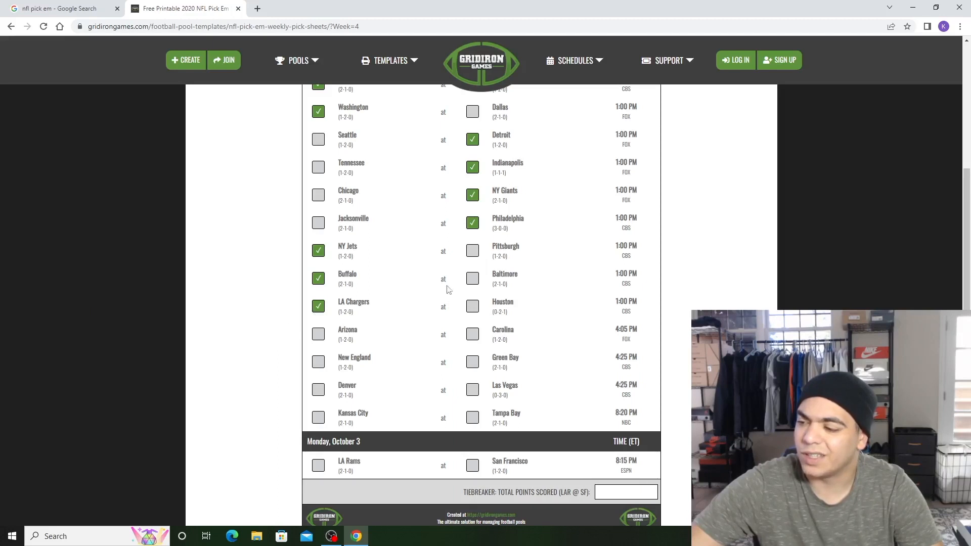
{"action": "mouse_move", "coordinate": [168, 327]}
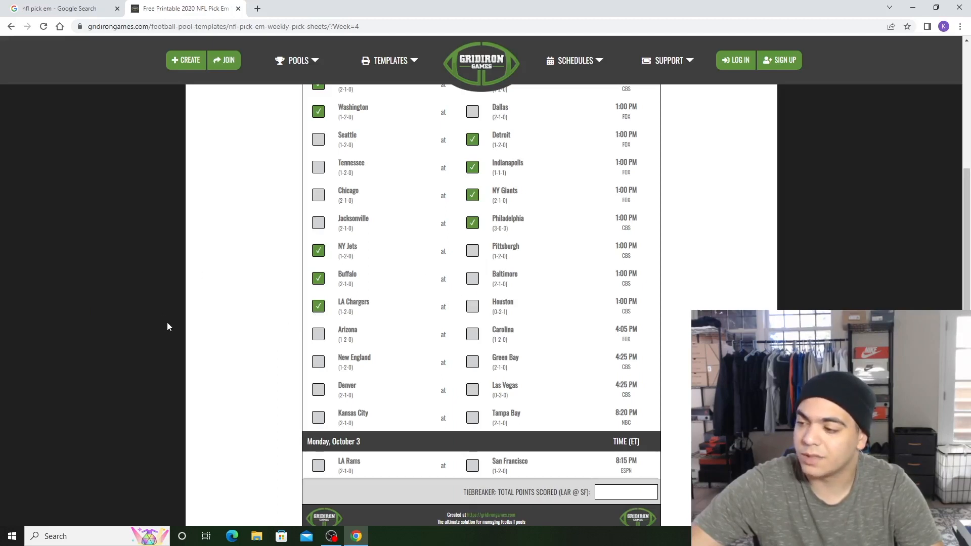
{"action": "mouse_move", "coordinate": [315, 354]}
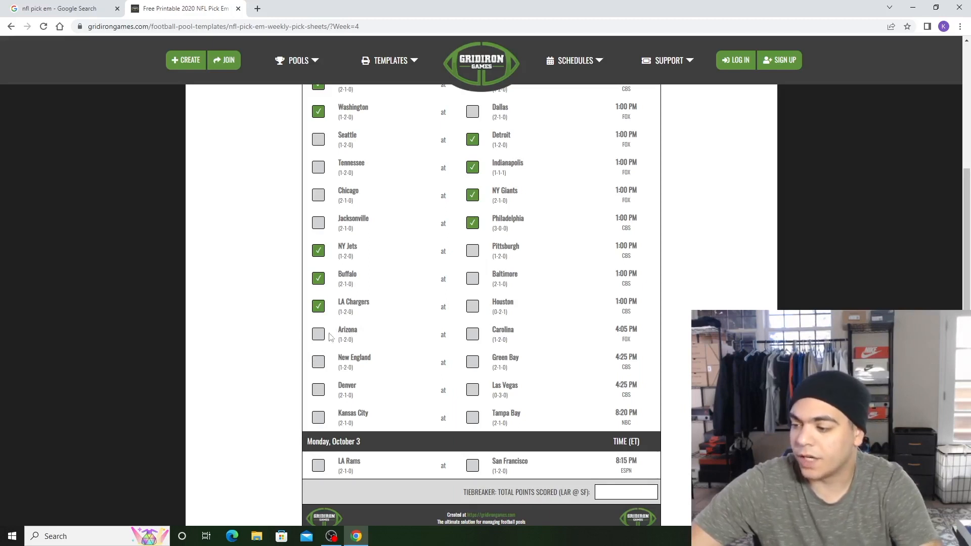
{"action": "left_click", "coordinate": [317, 334]}
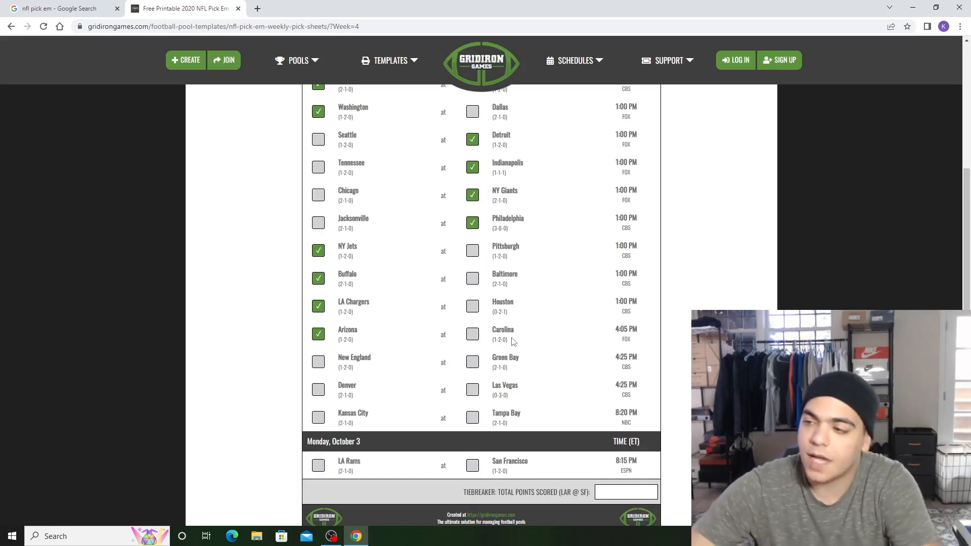
{"action": "mouse_move", "coordinate": [479, 354]}
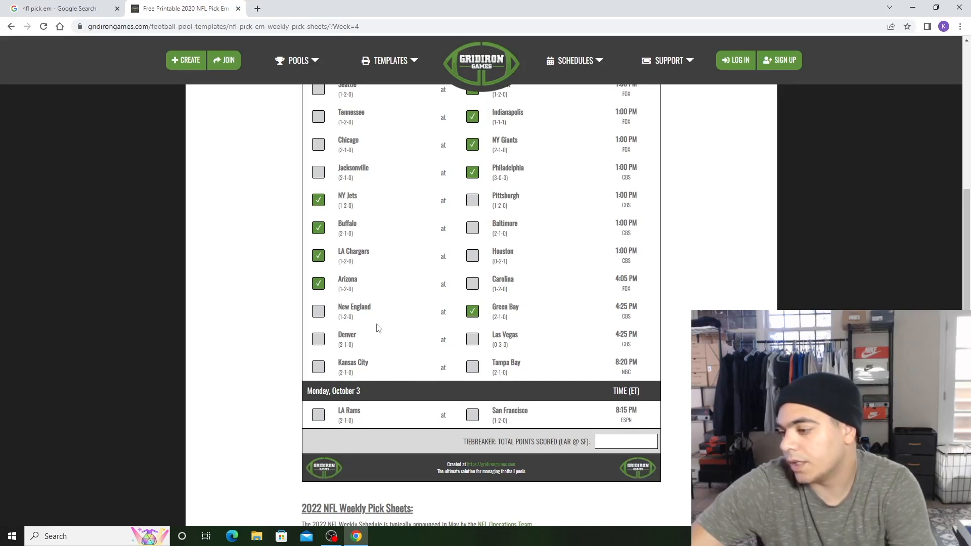
{"action": "mouse_move", "coordinate": [369, 326]}
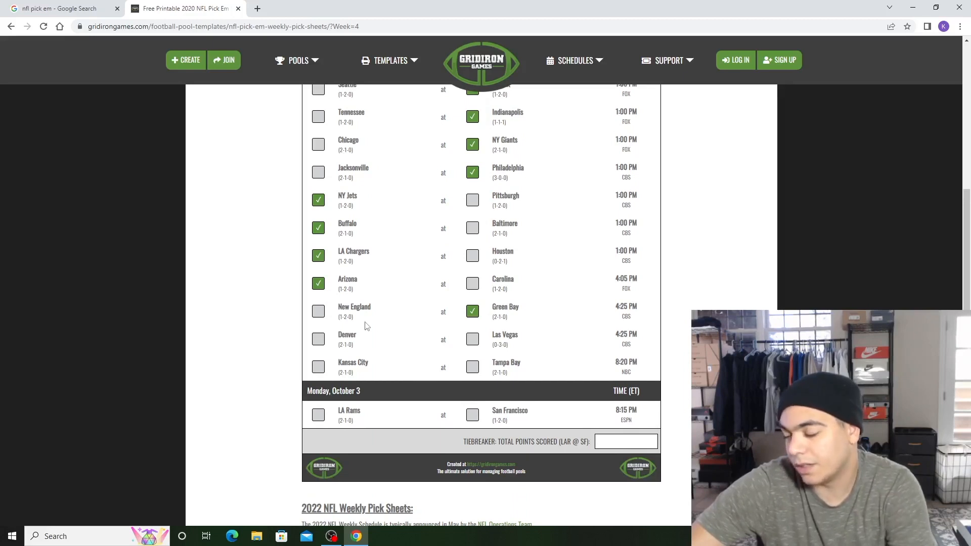
{"action": "mouse_move", "coordinate": [457, 353]}
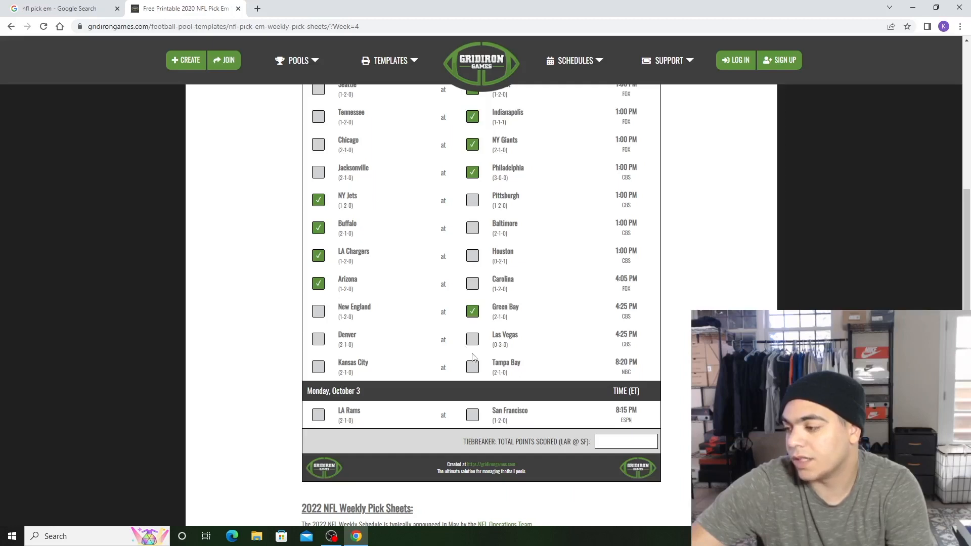
{"action": "mouse_move", "coordinate": [472, 355]}
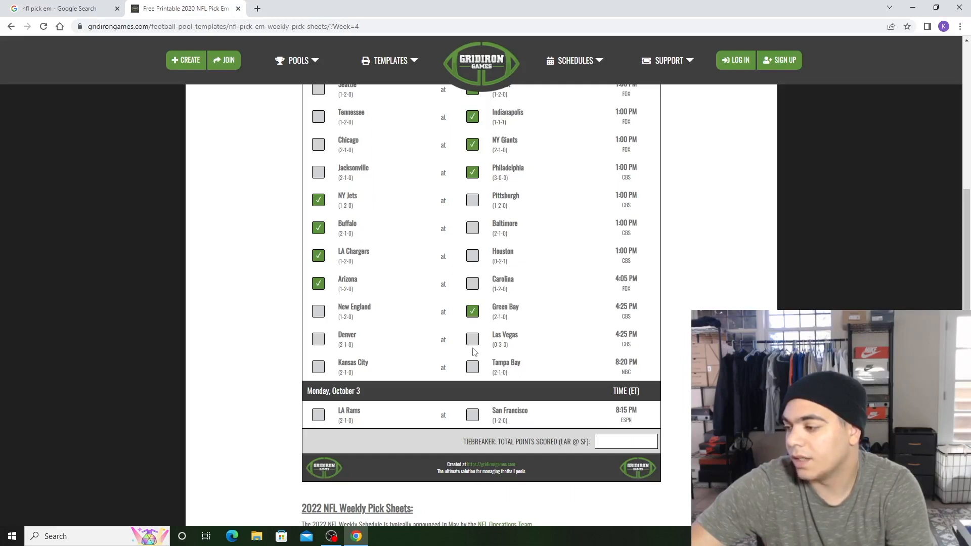
- Pick Las Vegas over Denver, Kansas City over Tampa Bay, and the LA Rams for Monday night
{"action": "left_click", "coordinate": [472, 339]}
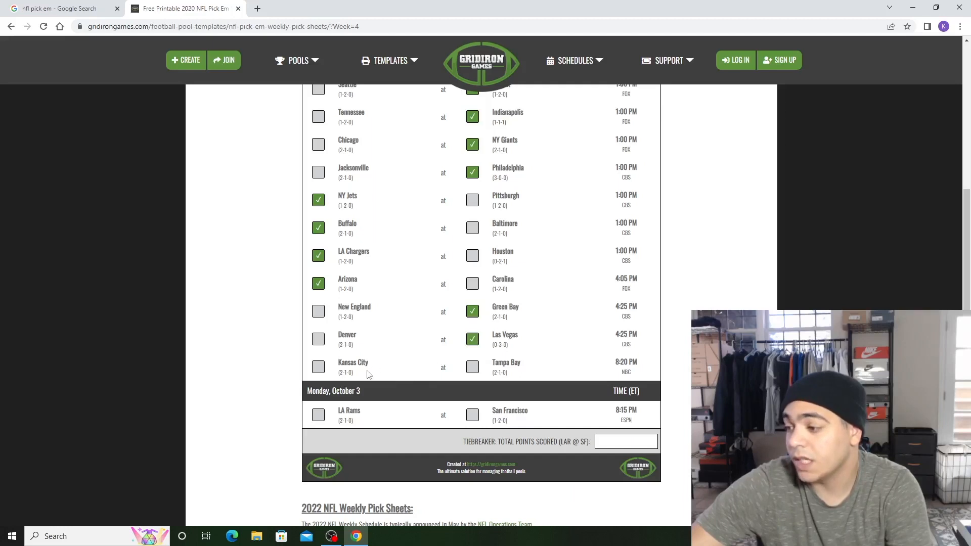
{"action": "mouse_move", "coordinate": [344, 387]}
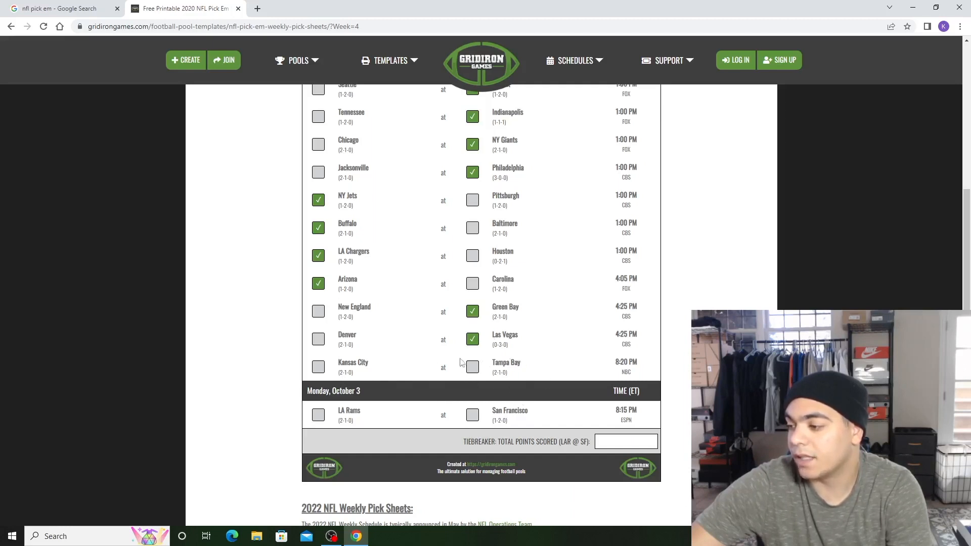
{"action": "mouse_move", "coordinate": [493, 392]}
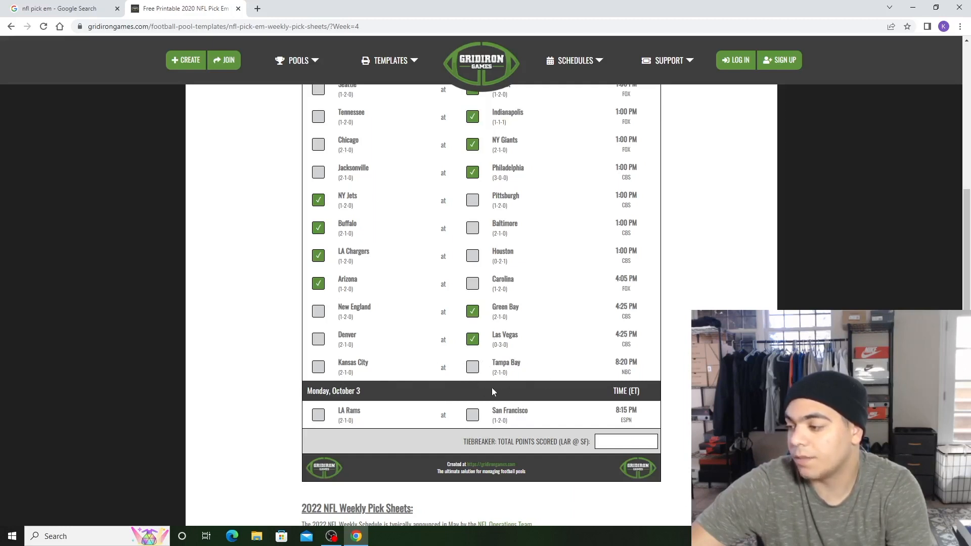
{"action": "mouse_move", "coordinate": [431, 364]}
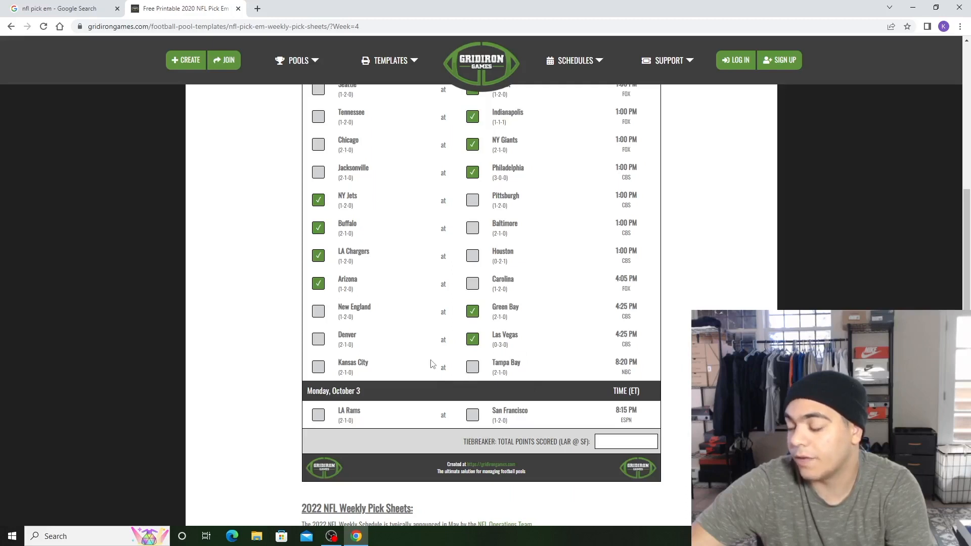
{"action": "mouse_move", "coordinate": [383, 378]}
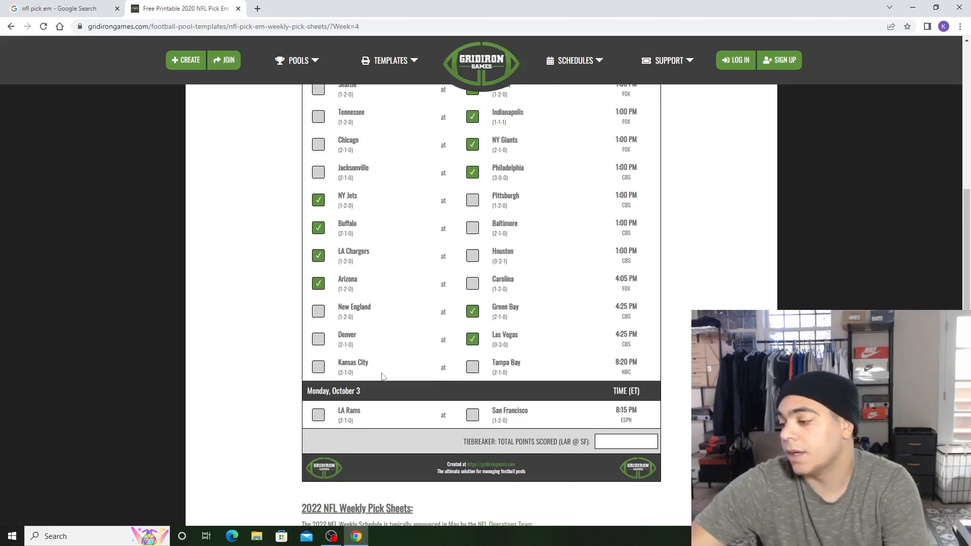
{"action": "left_click", "coordinate": [318, 366]}
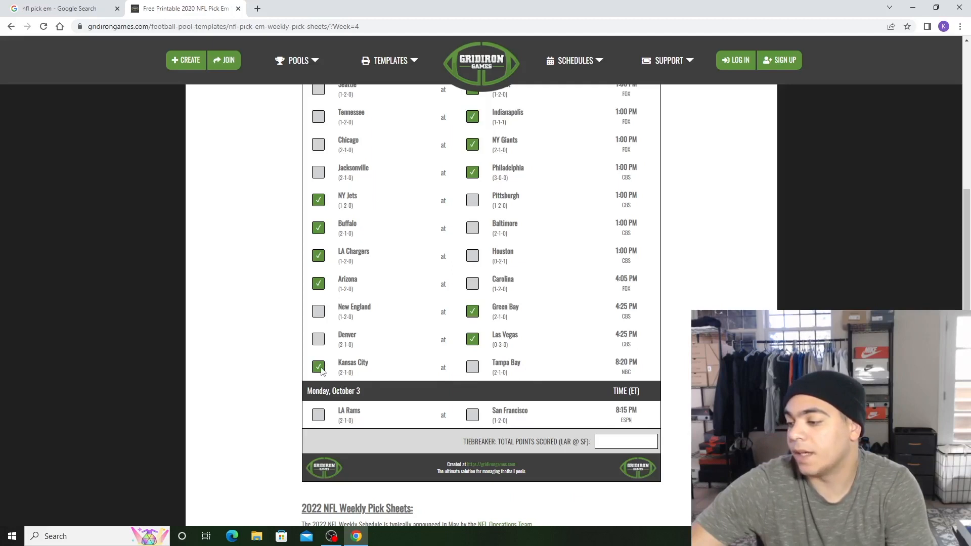
{"action": "mouse_move", "coordinate": [381, 365]}
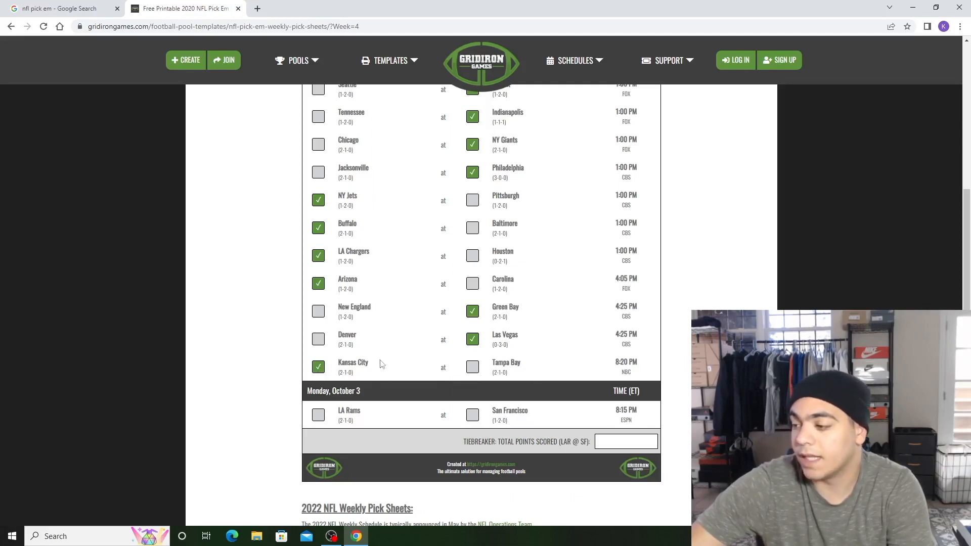
{"action": "mouse_move", "coordinate": [442, 389]}
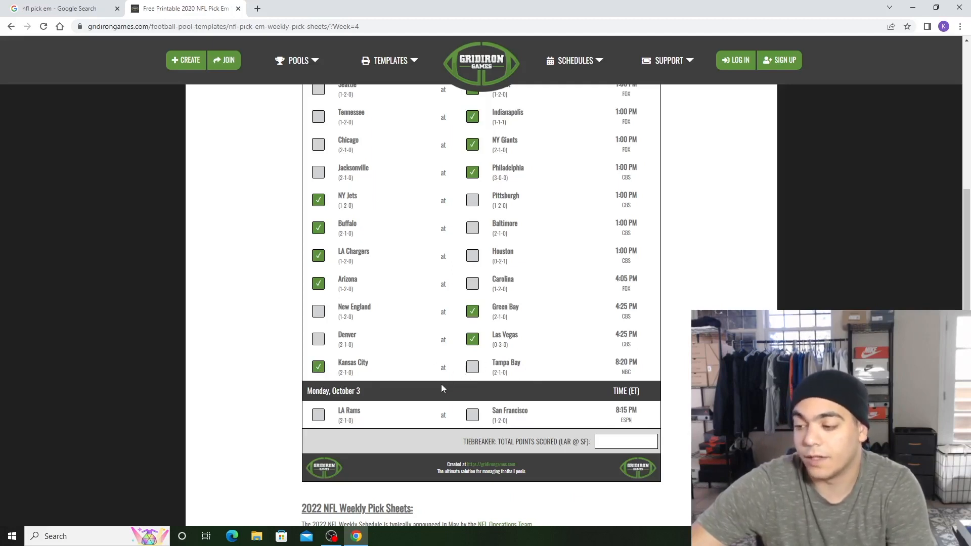
{"action": "mouse_move", "coordinate": [460, 405]}
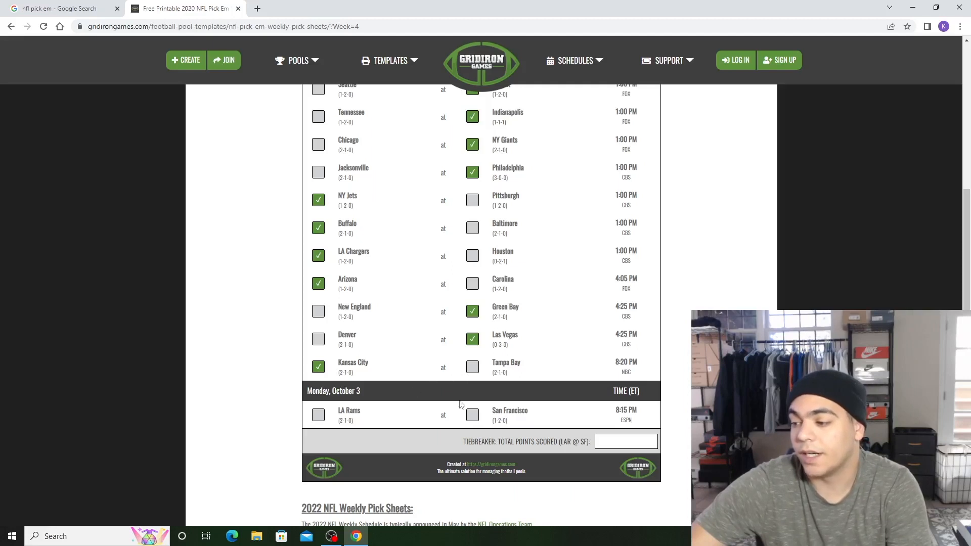
{"action": "mouse_move", "coordinate": [499, 408]}
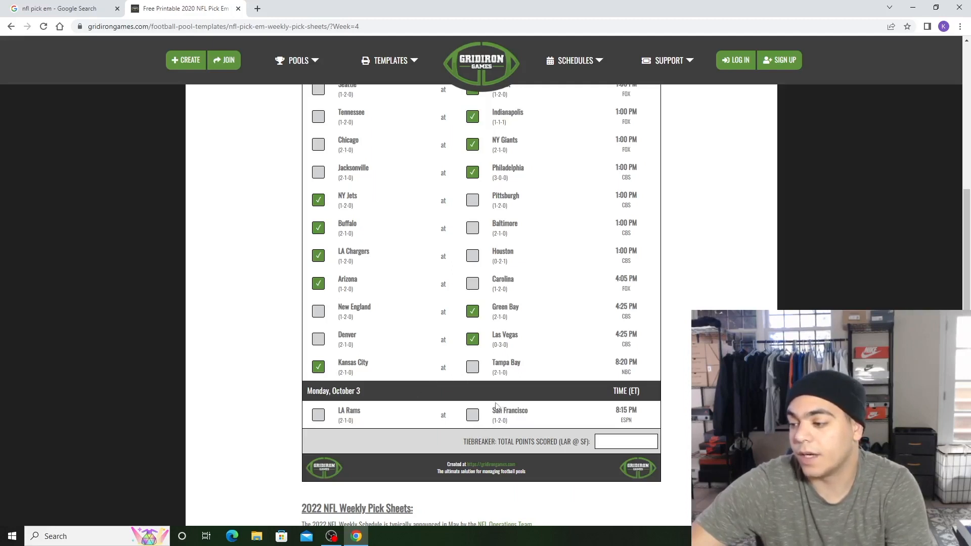
{"action": "left_click", "coordinate": [318, 415]}
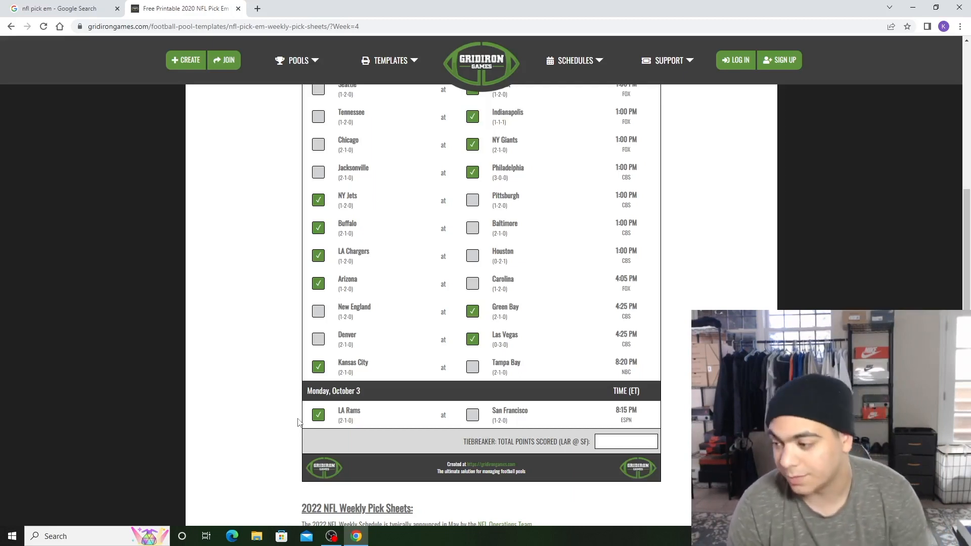
{"action": "mouse_move", "coordinate": [285, 413]}
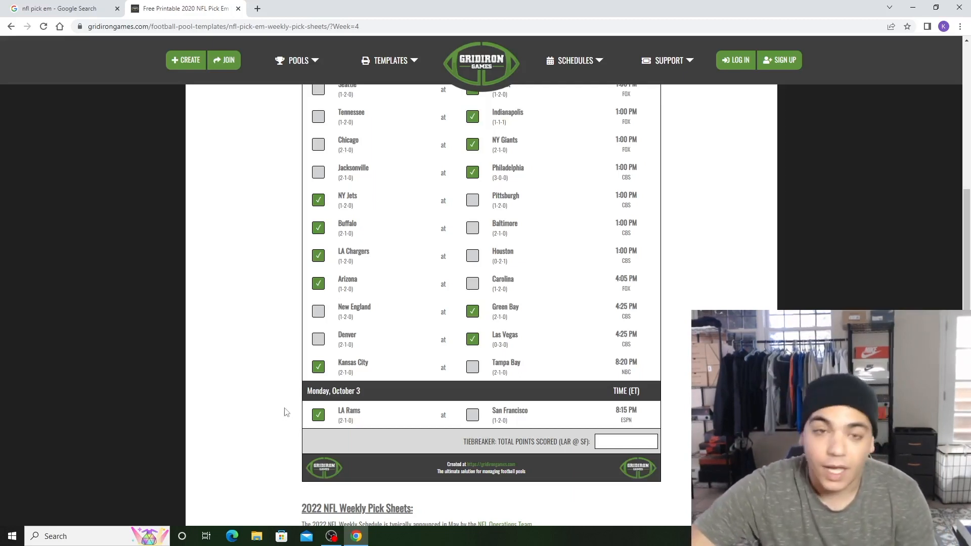
{"action": "scroll", "scroll_direction": "up", "scroll_amount": 3}
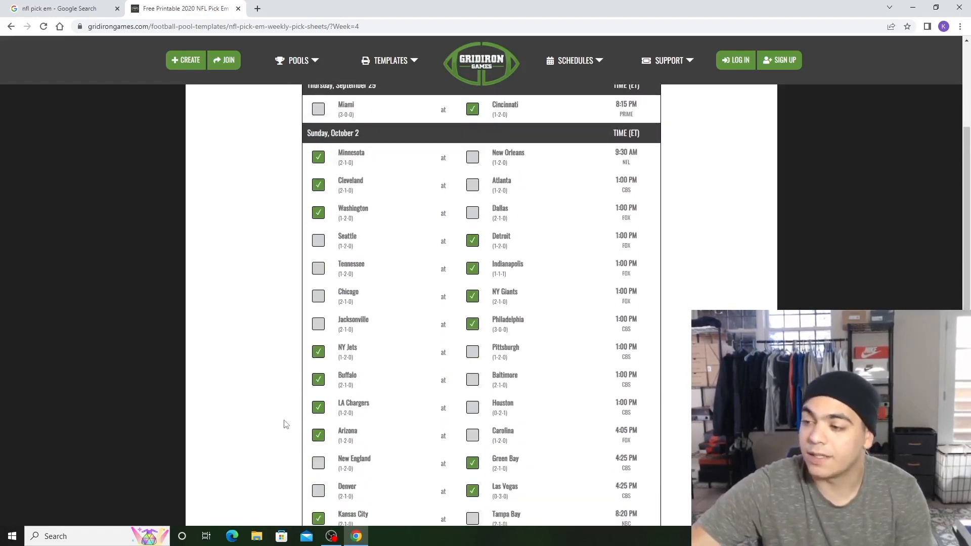
{"action": "mouse_move", "coordinate": [362, 339]}
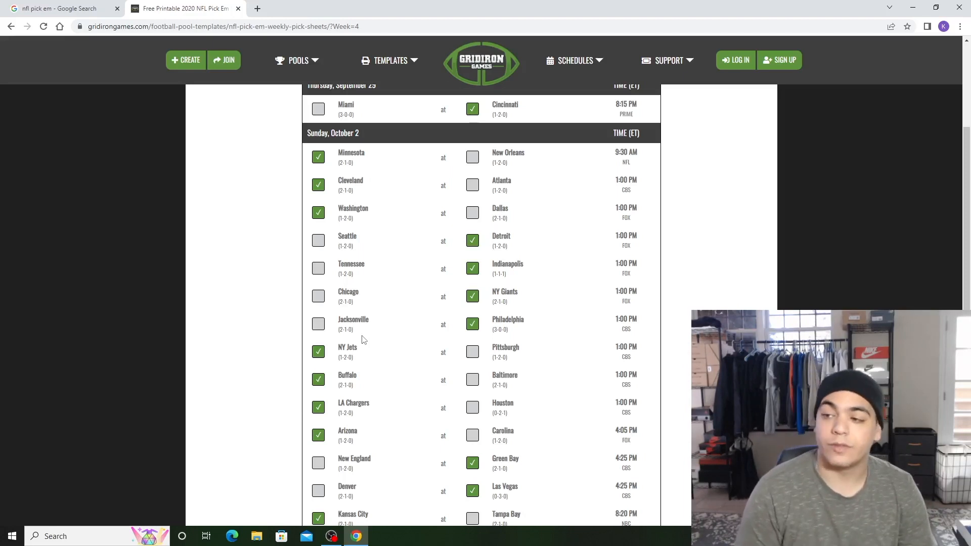
{"action": "mouse_move", "coordinate": [69, 132]}
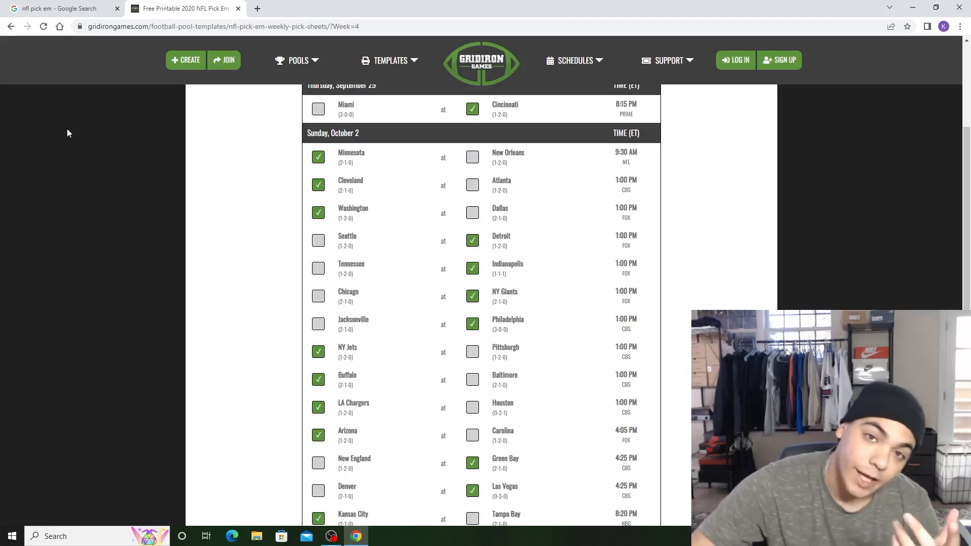